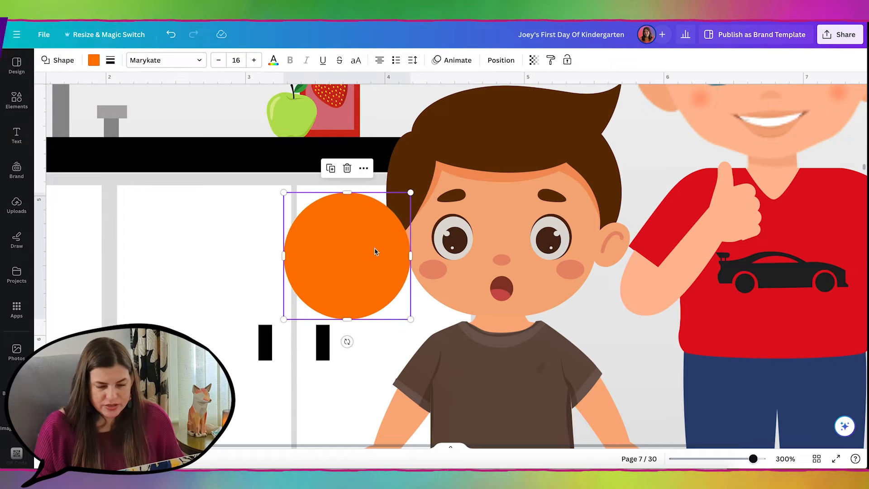
Shrink the orange circle and squeeze it into a small oval fitted over the boy's left eye
{"action": "left_click_drag", "start_coordinate": [410, 255], "coordinate": [403, 257]}
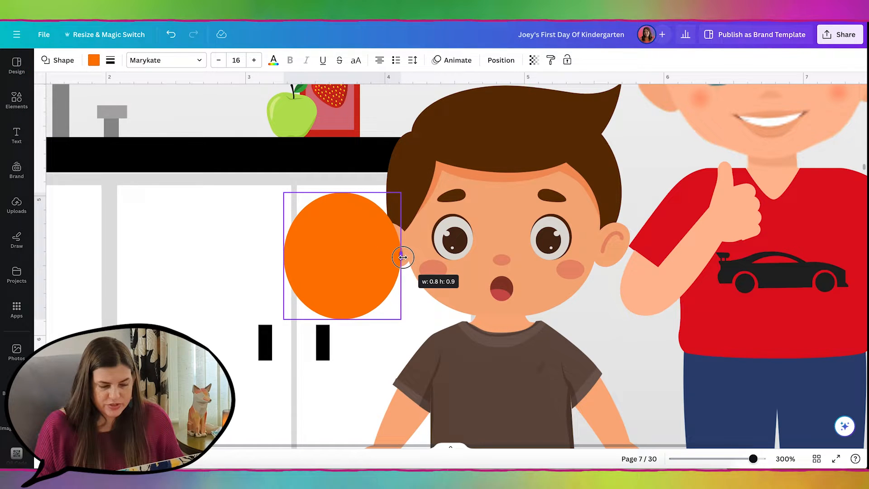
{"action": "left_click_drag", "start_coordinate": [403, 257], "coordinate": [399, 256]}
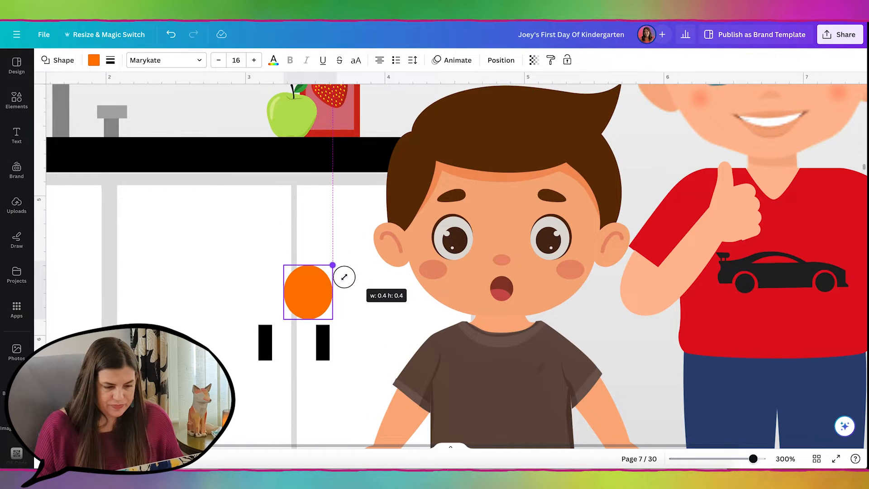
{"action": "scroll", "scroll_direction": "down", "scroll_amount": 3}
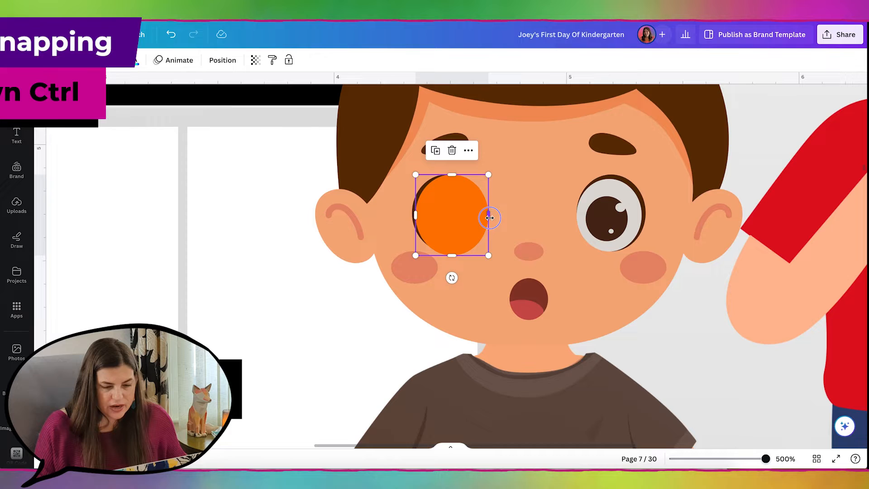
{"action": "left_click_drag", "start_coordinate": [488, 218], "coordinate": [479, 215]}
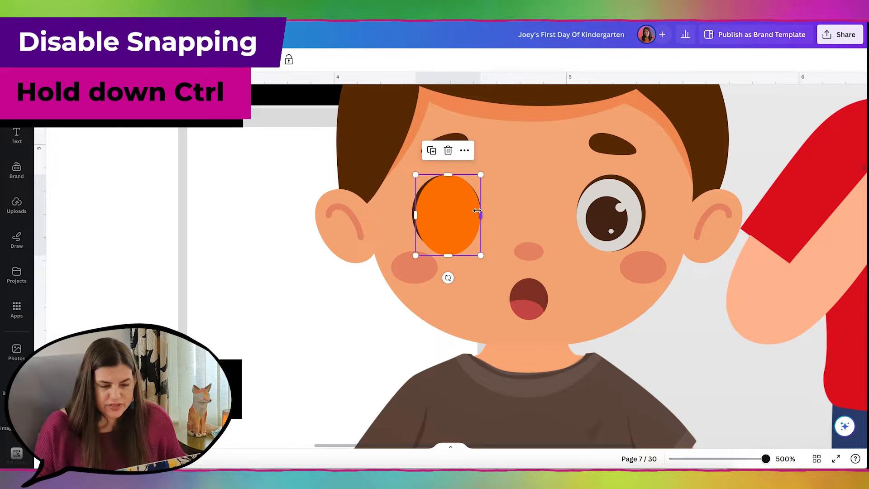
{"action": "left_click_drag", "start_coordinate": [448, 174], "coordinate": [450, 177]}
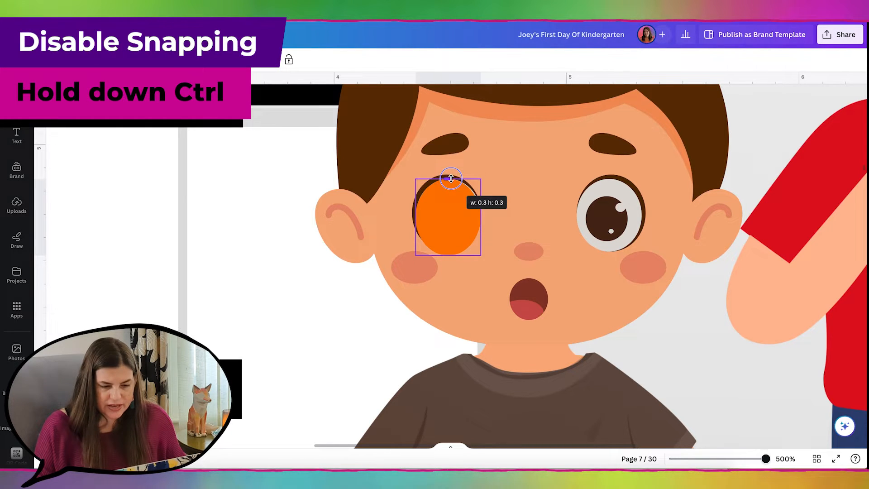
{"action": "left_click_drag", "start_coordinate": [449, 177], "coordinate": [483, 218]}
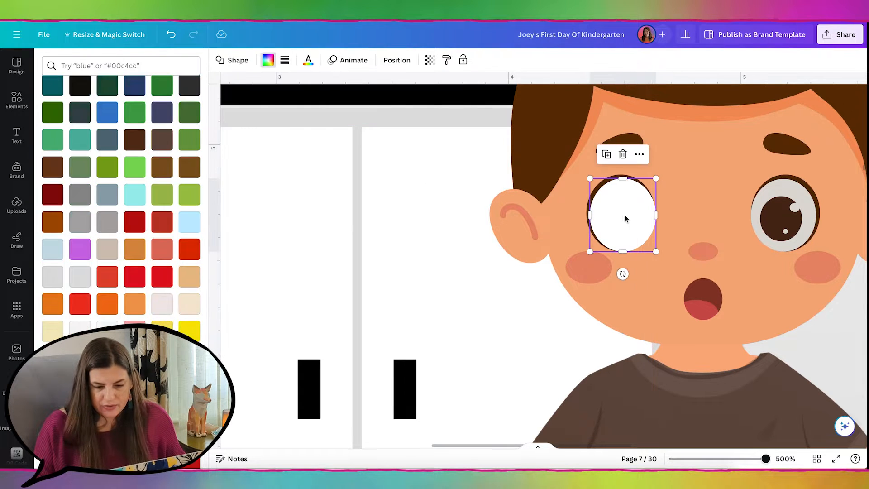
Colour a duplicated circle blue and size it as the iris inside the white eye base
{"action": "left_click_drag", "start_coordinate": [622, 214], "coordinate": [703, 208]}
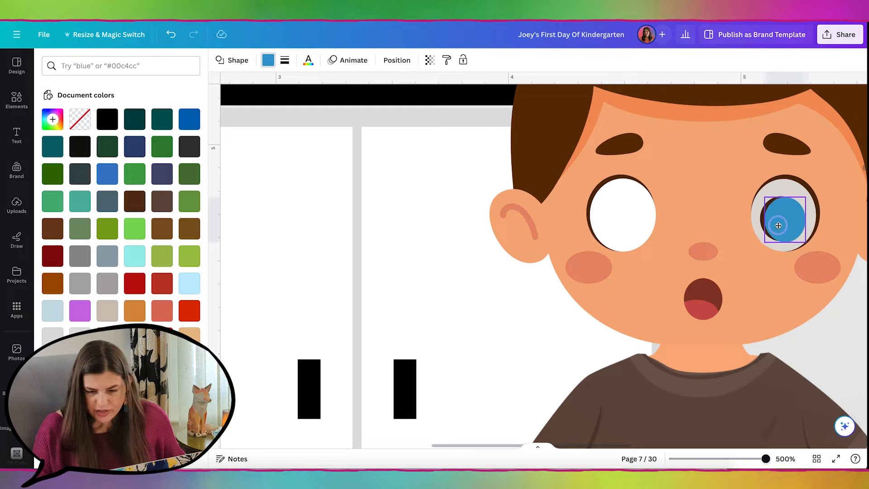
{"action": "left_click", "coordinate": [778, 225]}
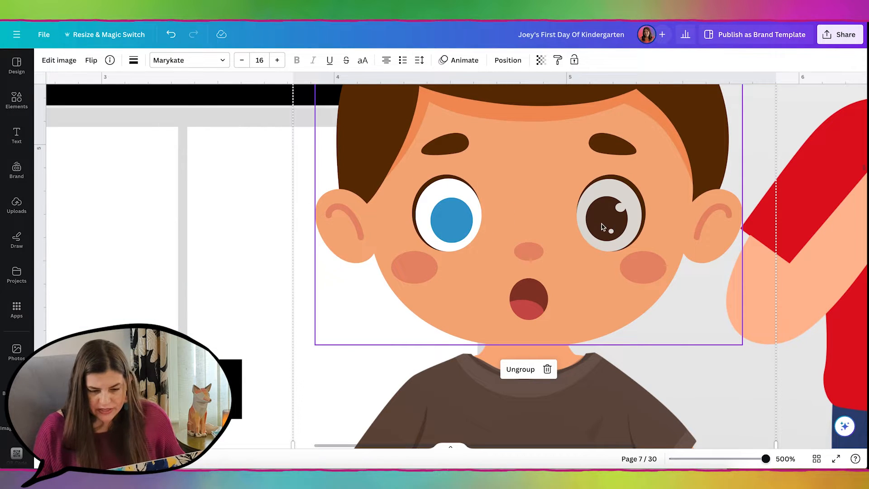
{"action": "left_click", "coordinate": [450, 220]}
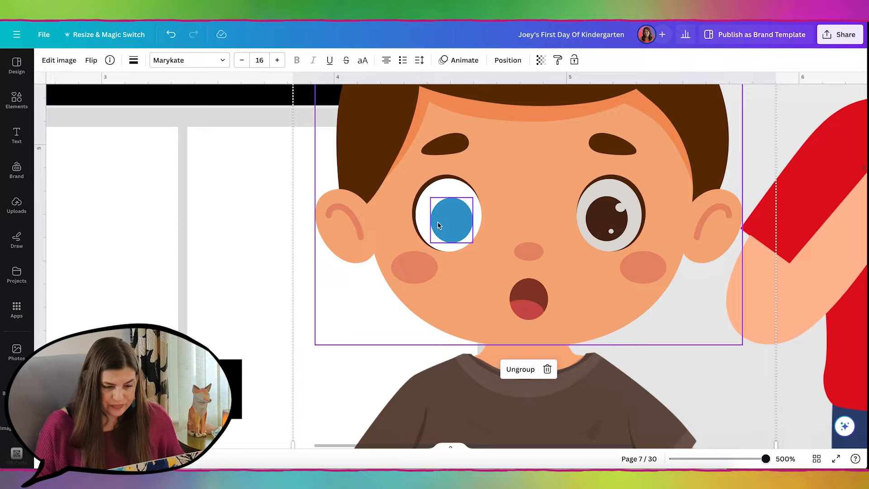
{"action": "left_click_drag", "start_coordinate": [450, 220], "coordinate": [512, 216]}
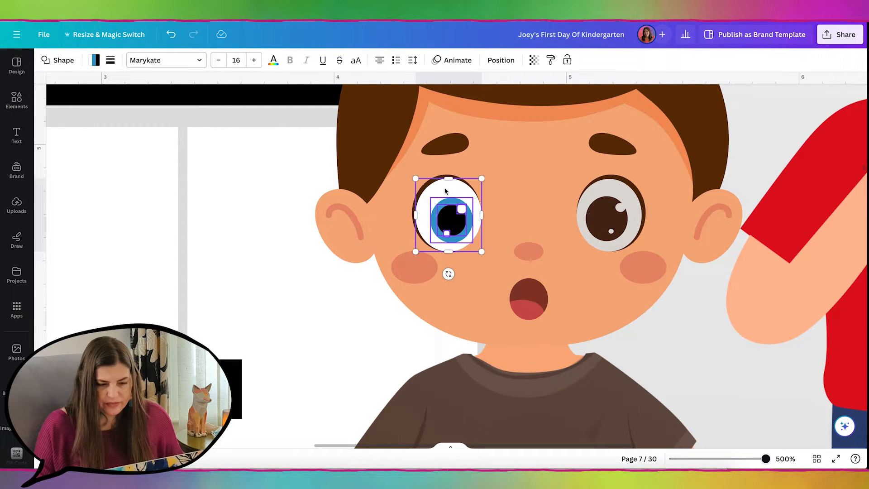
Duplicate the finished eye pieces and place the copy over the right eye
{"action": "left_click", "coordinate": [449, 218]}
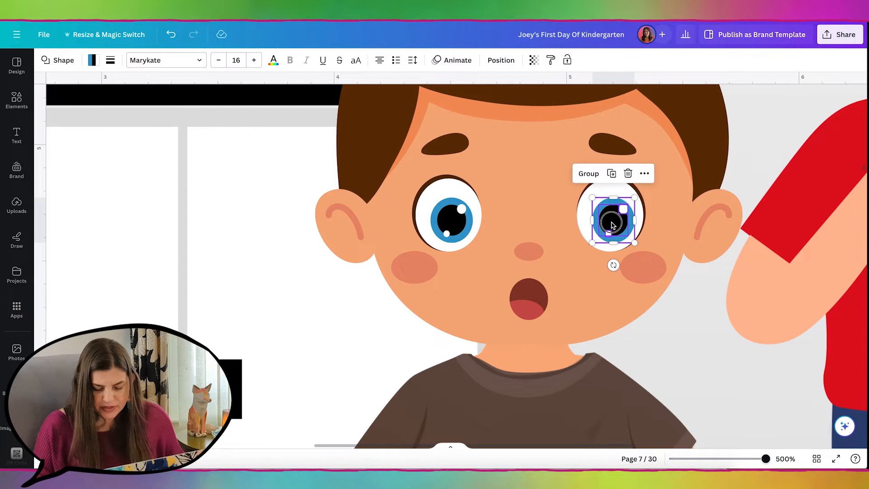
{"action": "left_click_drag", "start_coordinate": [613, 220], "coordinate": [606, 225]}
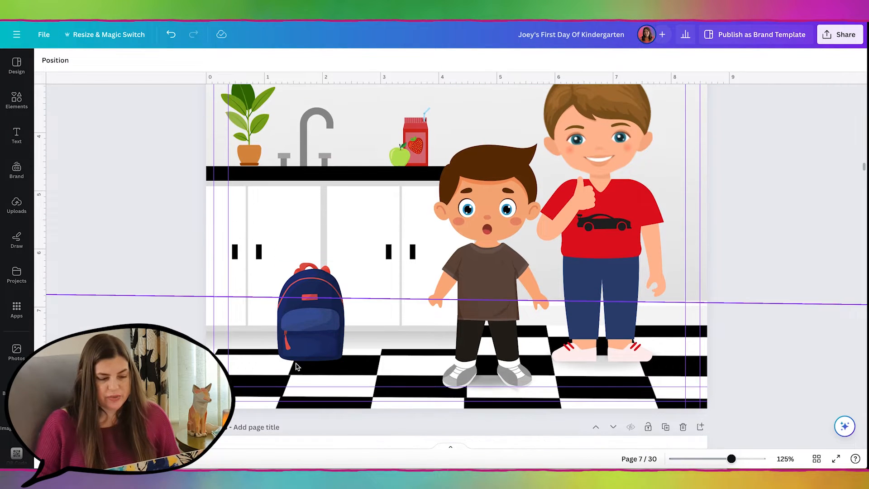
Move down from page 7 to page 8 with the bus verse
{"action": "left_click", "coordinate": [310, 310]}
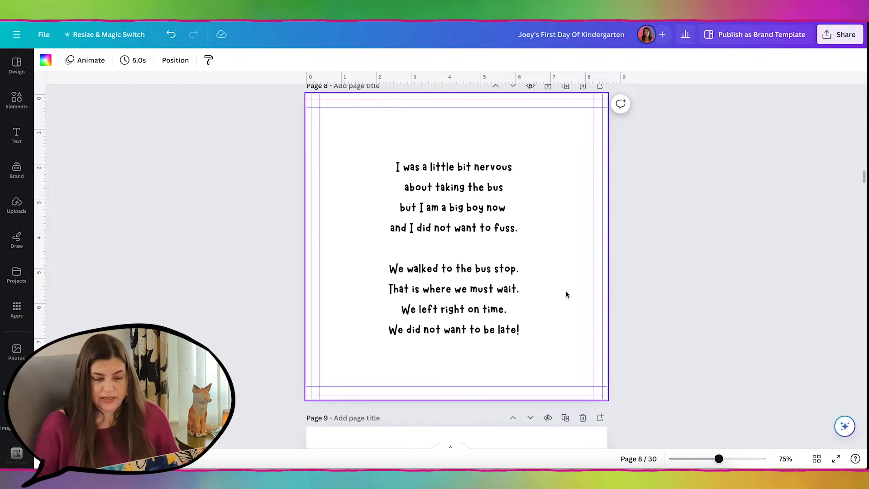
Scroll past page 8 to bring the blank page 9 into view
{"action": "left_click", "coordinate": [453, 310]}
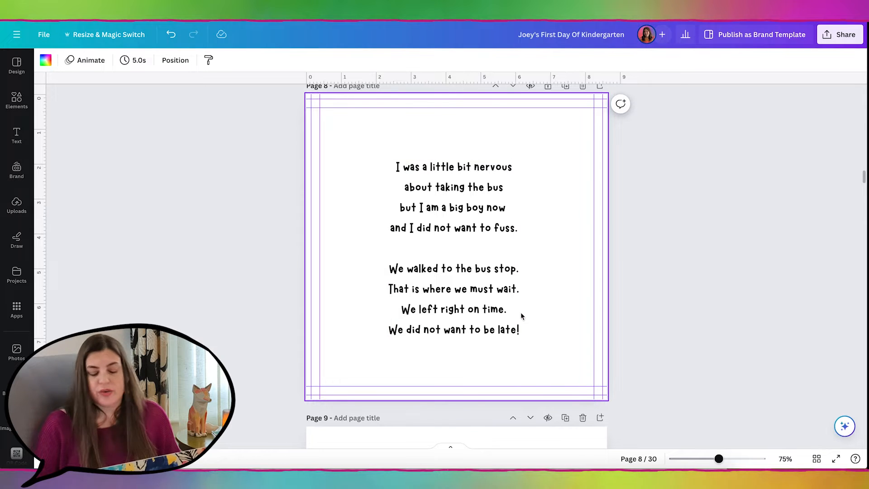
{"action": "mouse_move", "coordinate": [581, 304]}
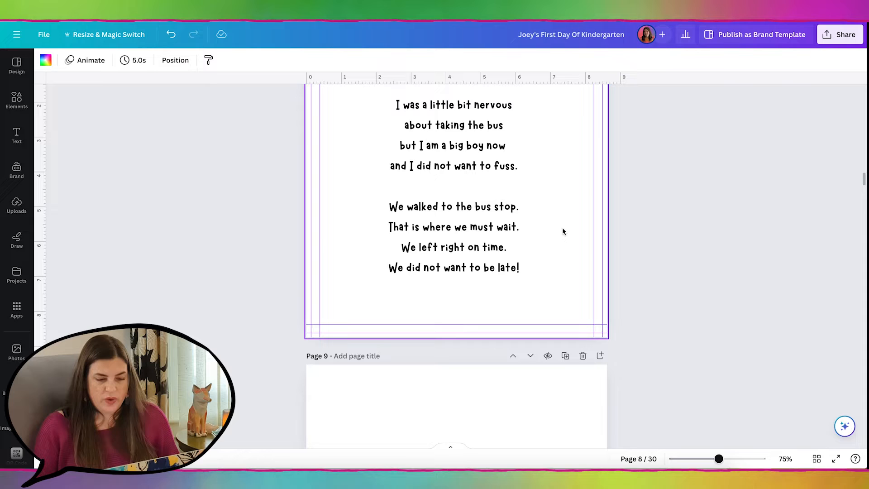
{"action": "mouse_move", "coordinate": [590, 248]}
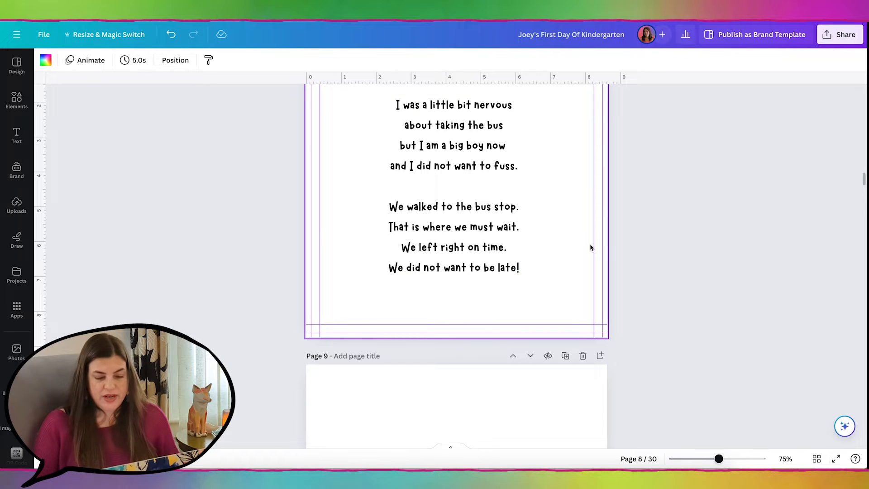
{"action": "scroll", "scroll_direction": "down", "scroll_amount": 3}
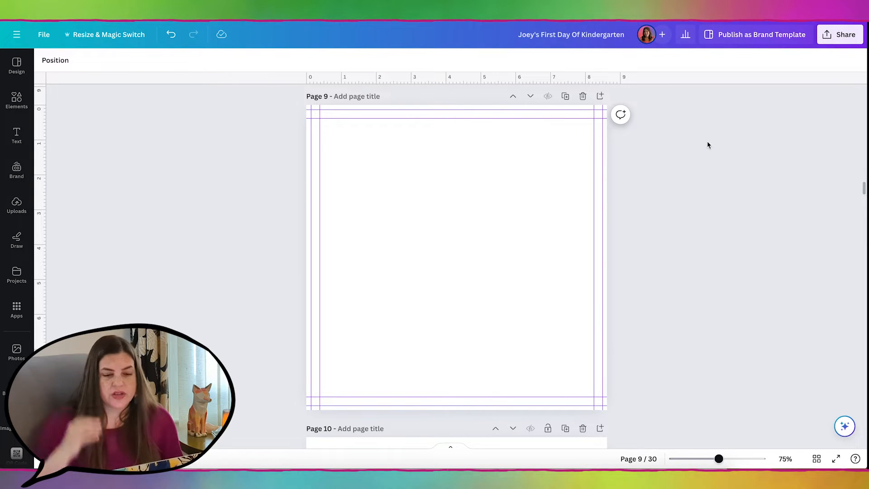
Give page 9 a custom light blue sky background colour
{"action": "left_click", "coordinate": [421, 174]}
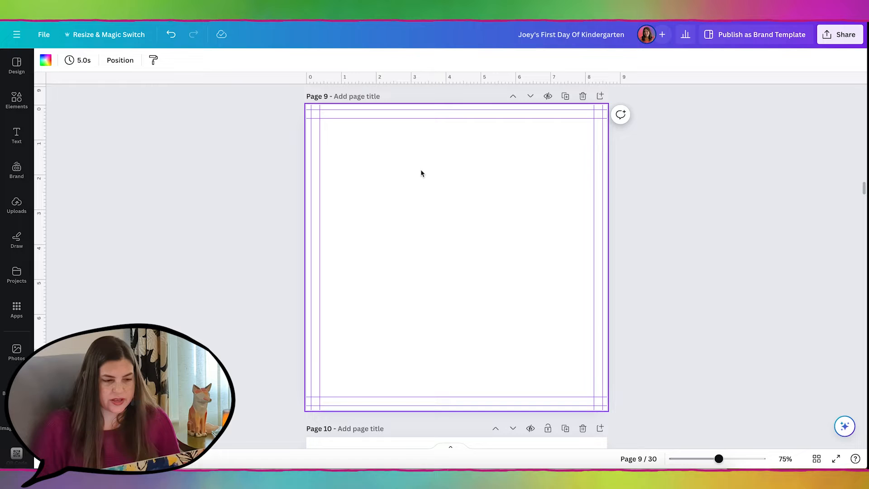
{"action": "mouse_move", "coordinate": [46, 60]}
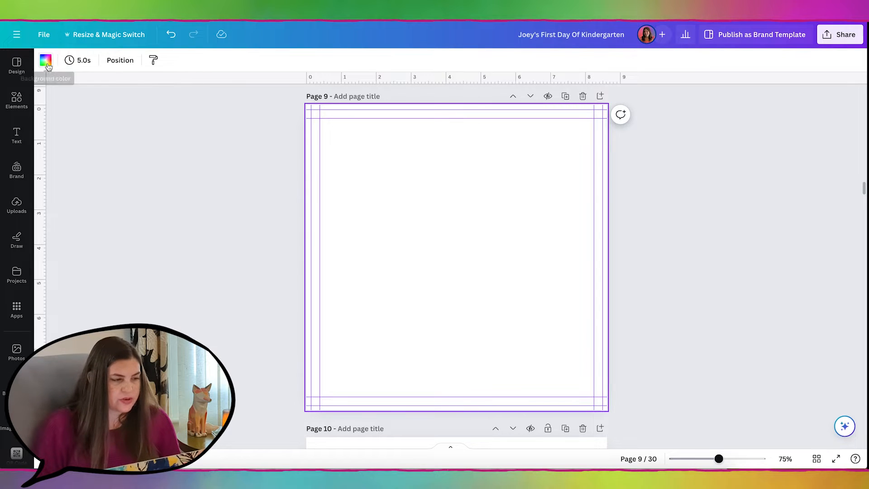
{"action": "left_click", "coordinate": [45, 59]}
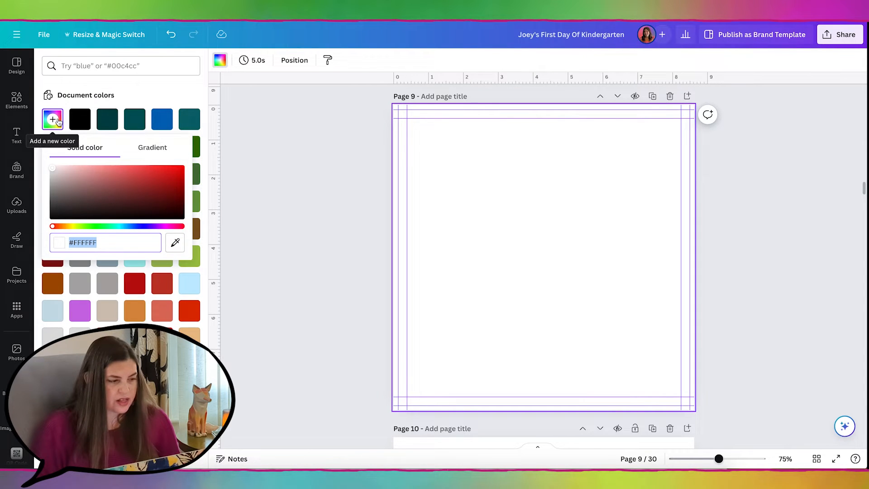
{"action": "left_click", "coordinate": [120, 226]}
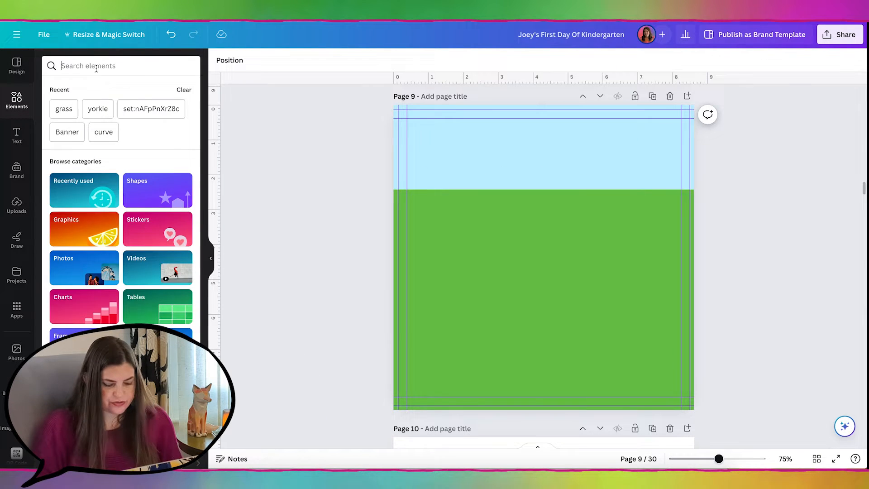
Add an orange house graphic from Elements and move it onto the horizon, then search 'road'
{"action": "type", "text": "house"}
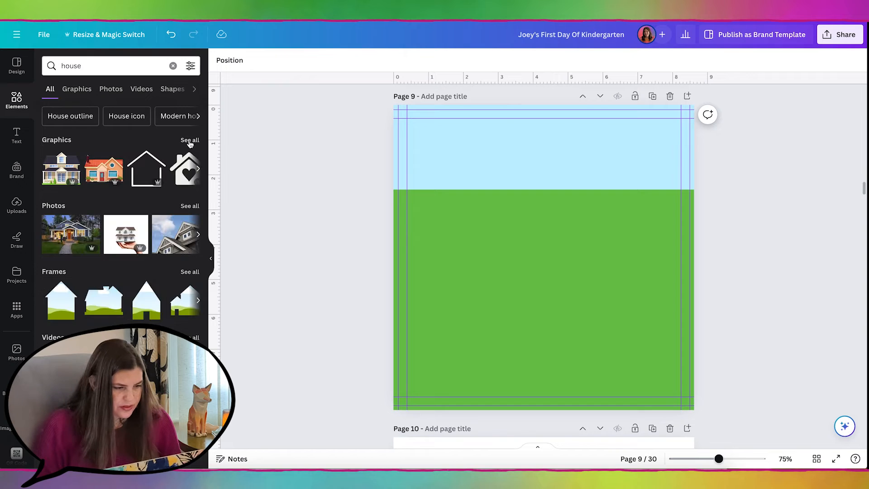
{"action": "left_click", "coordinate": [76, 89]}
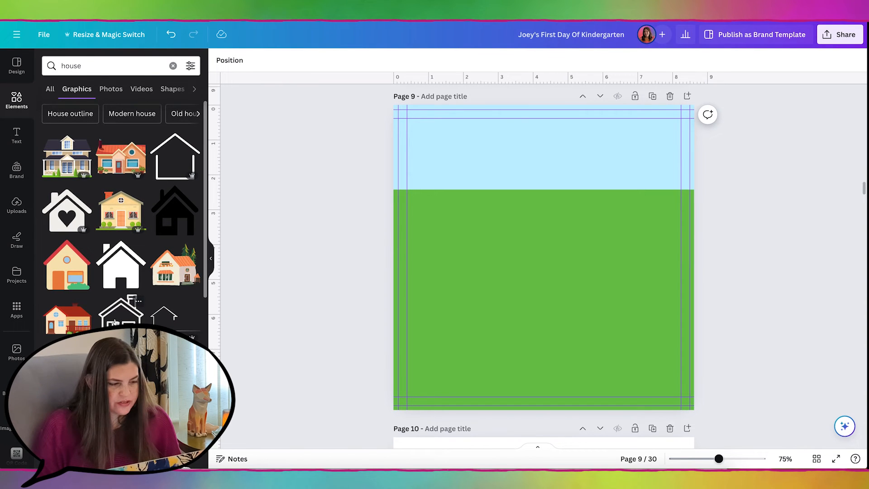
{"action": "left_click", "coordinate": [120, 158]}
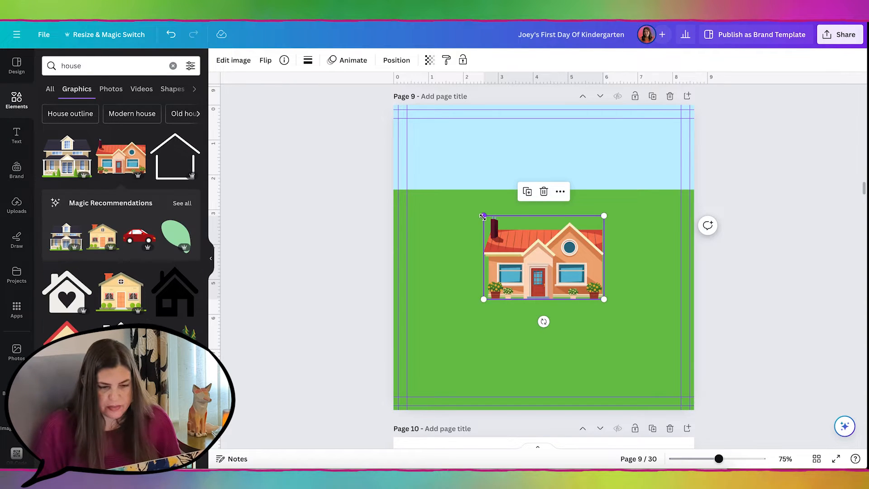
{"action": "left_click_drag", "start_coordinate": [543, 256], "coordinate": [449, 166]}
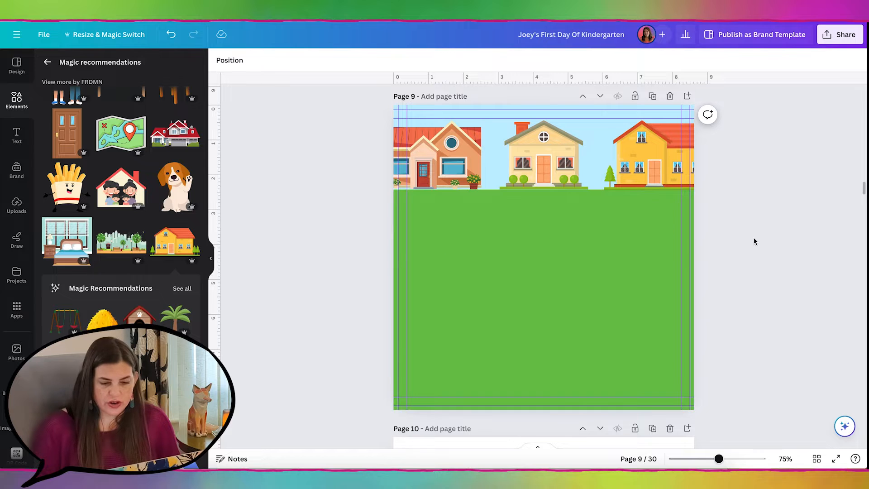
{"action": "type", "text": "road"}
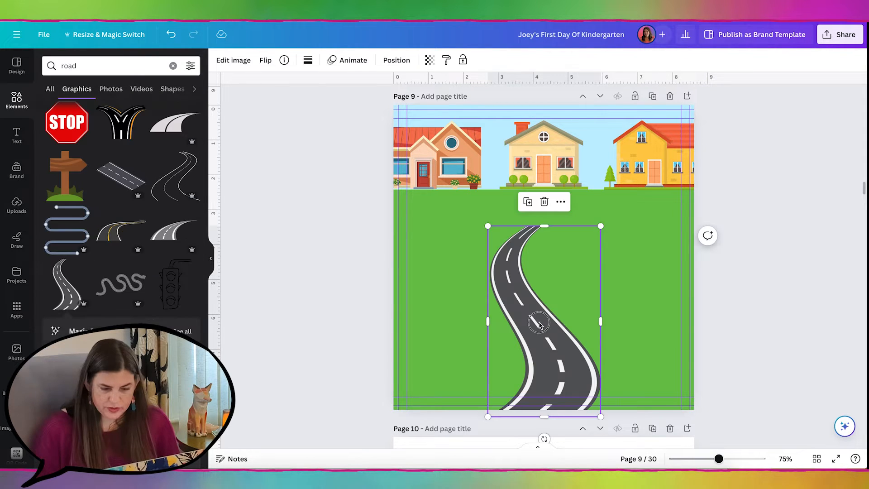
Position the winding road so it starts just below the houses
{"action": "left_click_drag", "start_coordinate": [540, 322], "coordinate": [561, 316]}
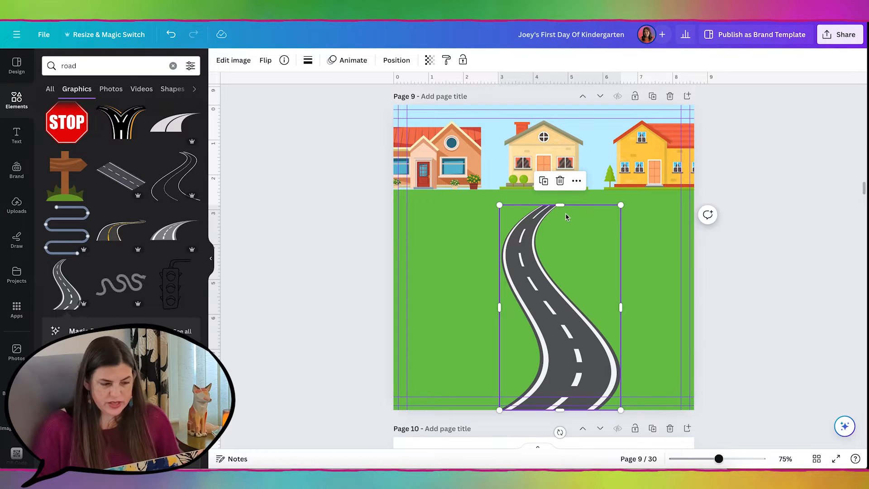
{"action": "mouse_move", "coordinate": [262, 356]}
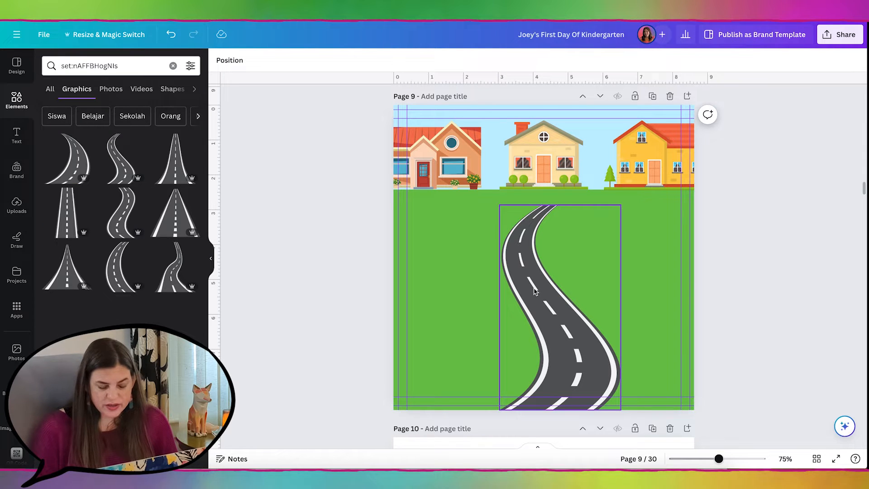
{"action": "mouse_move", "coordinate": [440, 224]}
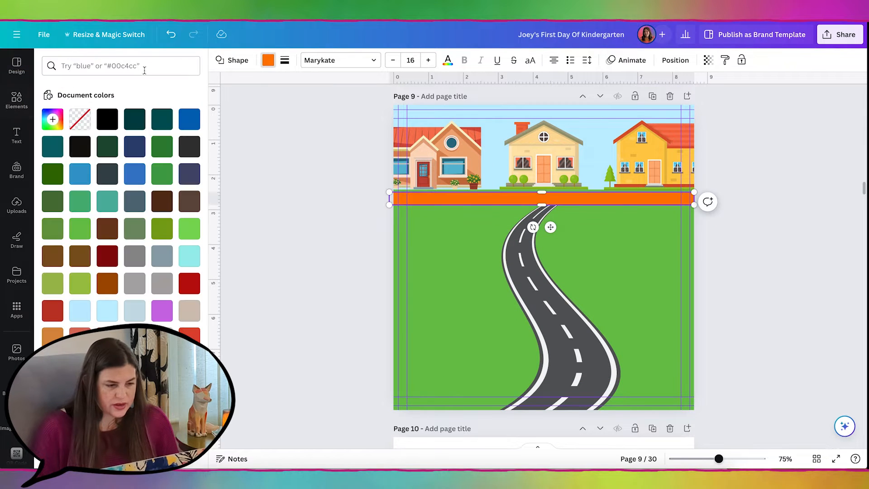
Choose a grey colour for the thin street strip beneath the houses
{"action": "left_click", "coordinate": [53, 119]}
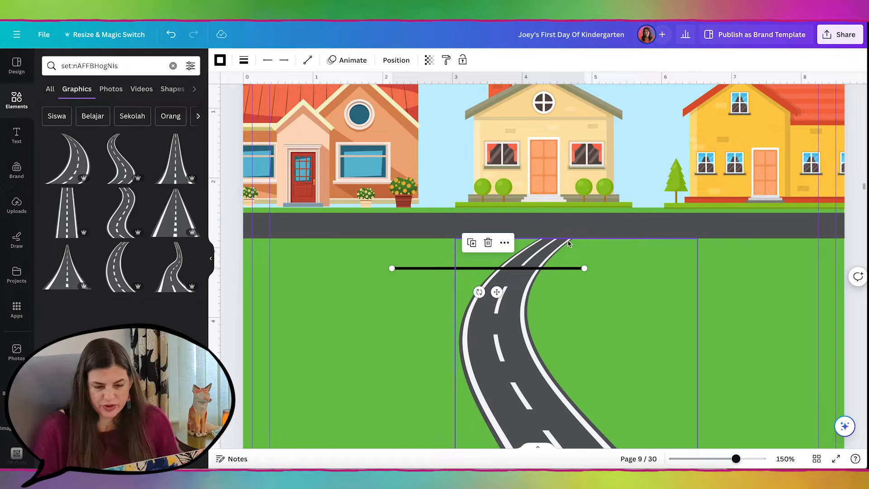
{"action": "mouse_move", "coordinate": [559, 253]}
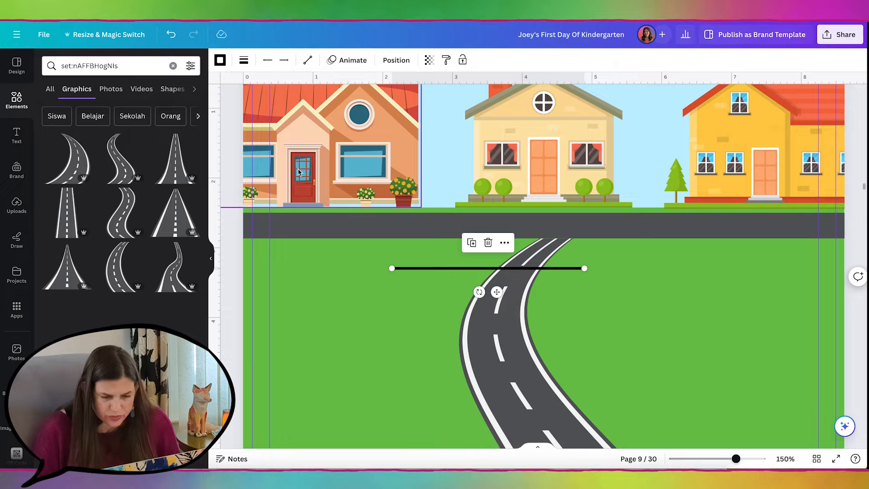
Set the line weight to 3 and place it along the street's top edge
{"action": "left_click", "coordinate": [242, 60]}
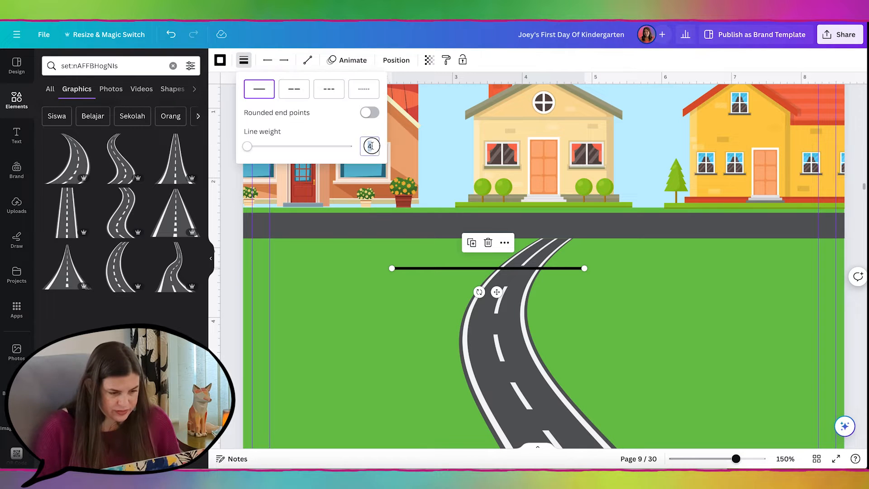
{"action": "type", "text": "3"}
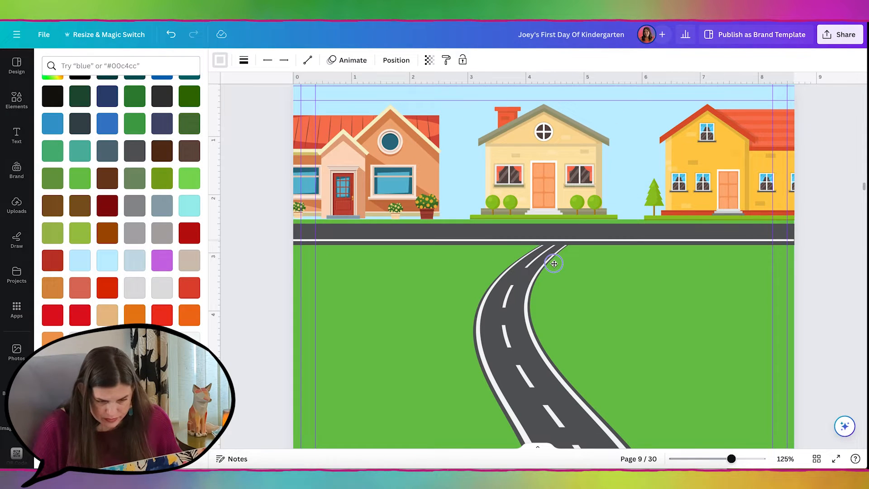
{"action": "left_click_drag", "start_coordinate": [553, 264], "coordinate": [553, 255]}
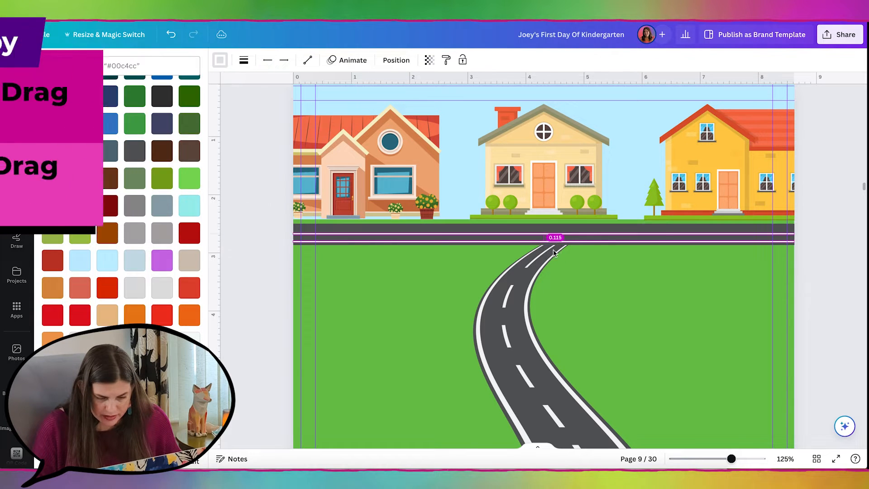
Give the second line weight 1, place it on the street's lower edge and adjust its style
{"action": "left_click", "coordinate": [554, 232]}
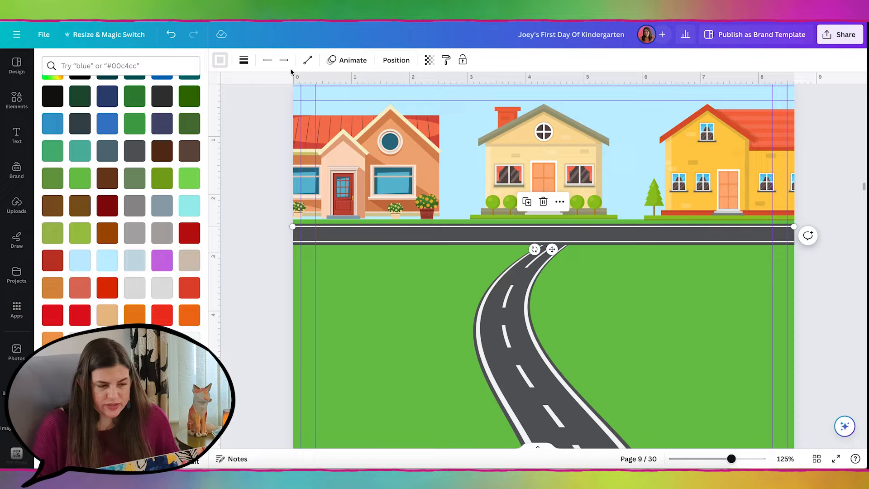
{"action": "left_click", "coordinate": [243, 59]}
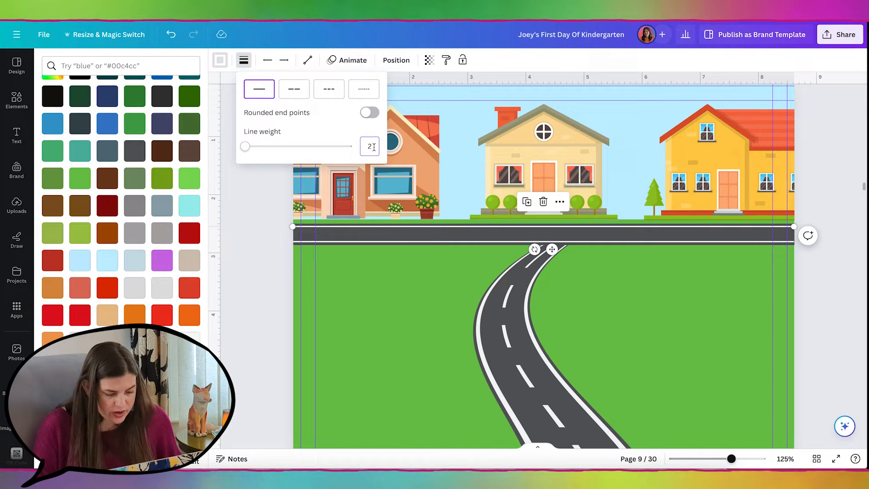
{"action": "type", "text": "1"}
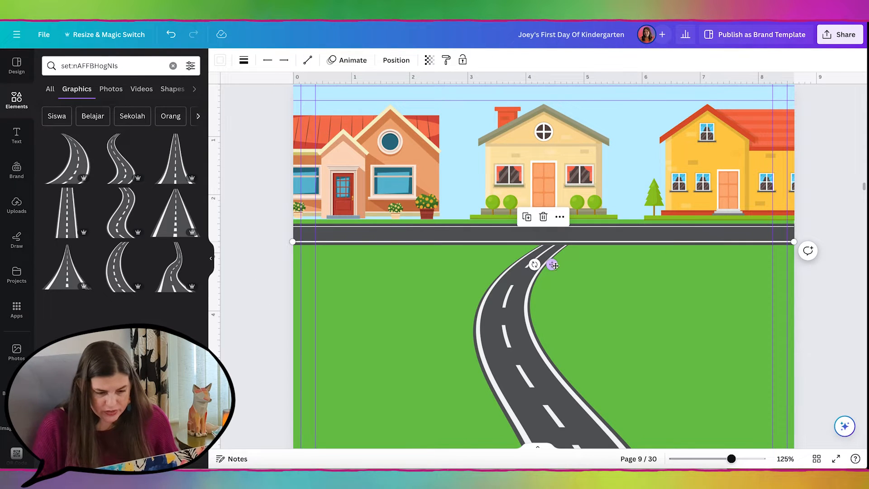
{"action": "left_click_drag", "start_coordinate": [552, 264], "coordinate": [552, 259]}
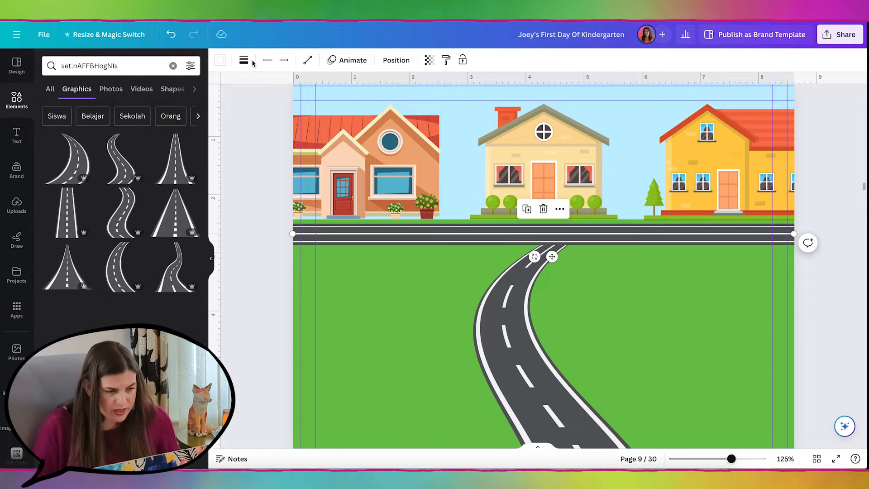
{"action": "left_click", "coordinate": [242, 59]}
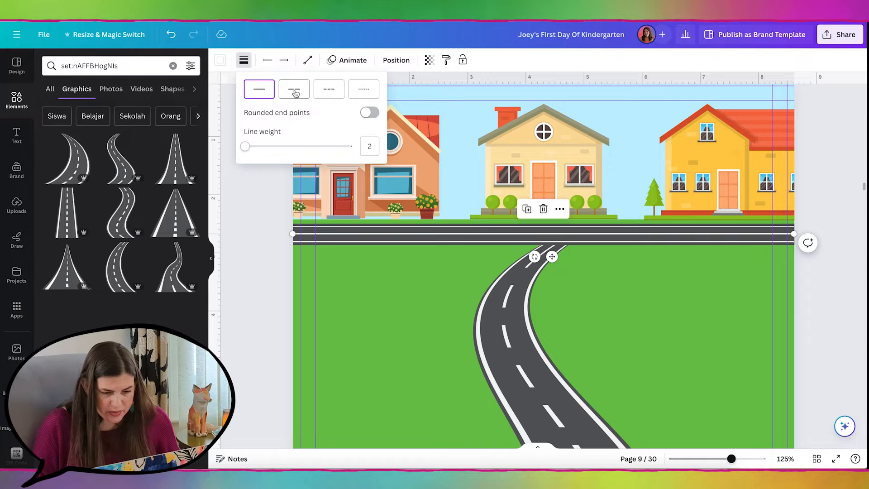
{"action": "left_click", "coordinate": [293, 90]}
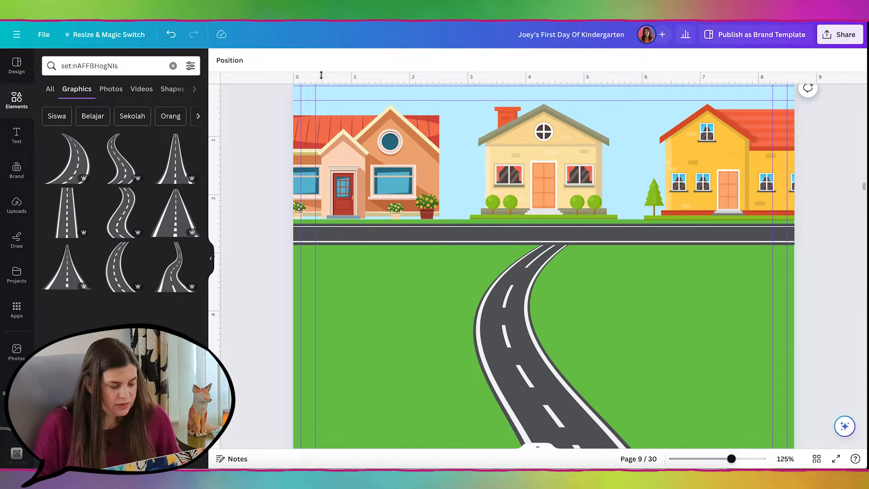
Add a dashed line graphic, colour it white, duplicate it and group the two lines
{"action": "type", "text": "d"}
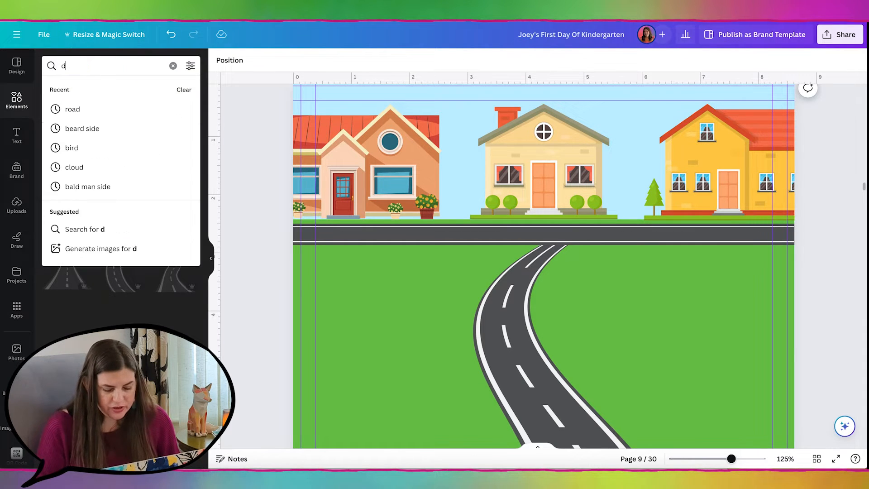
{"action": "type", "text": "dashed line"}
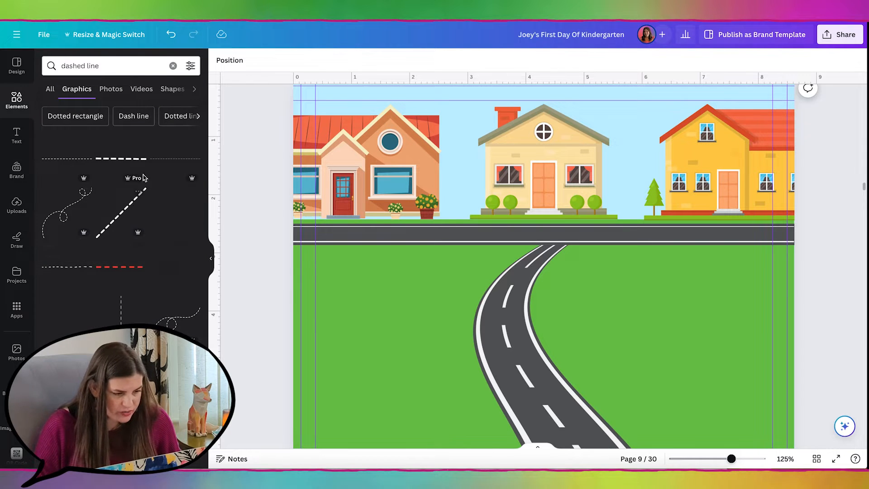
{"action": "scroll", "scroll_direction": "down", "scroll_amount": 3}
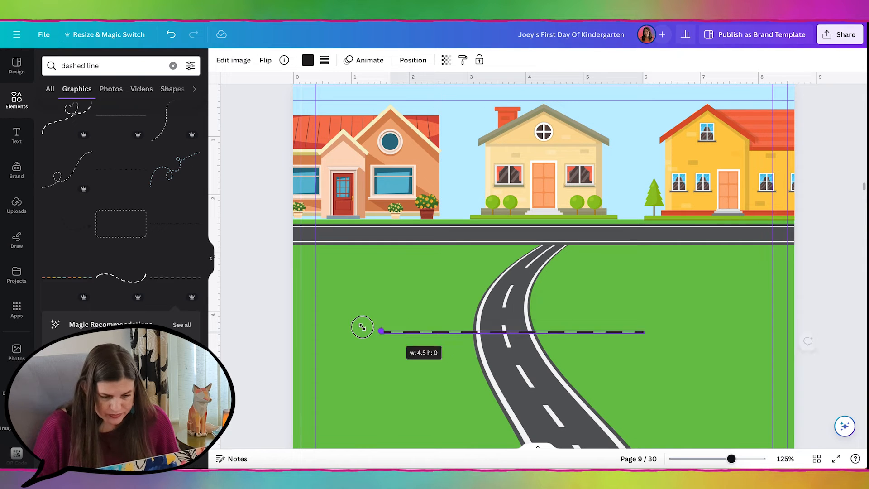
{"action": "left_click", "coordinate": [308, 60]}
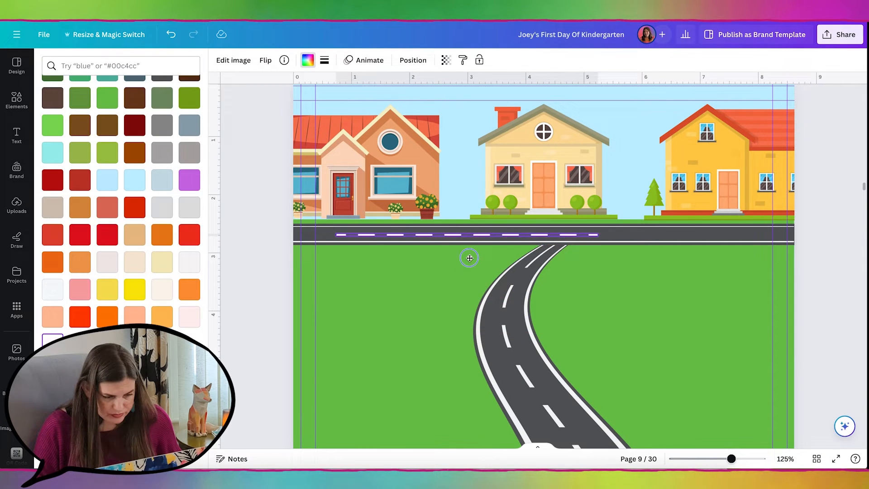
{"action": "type", "text": "dashed line"}
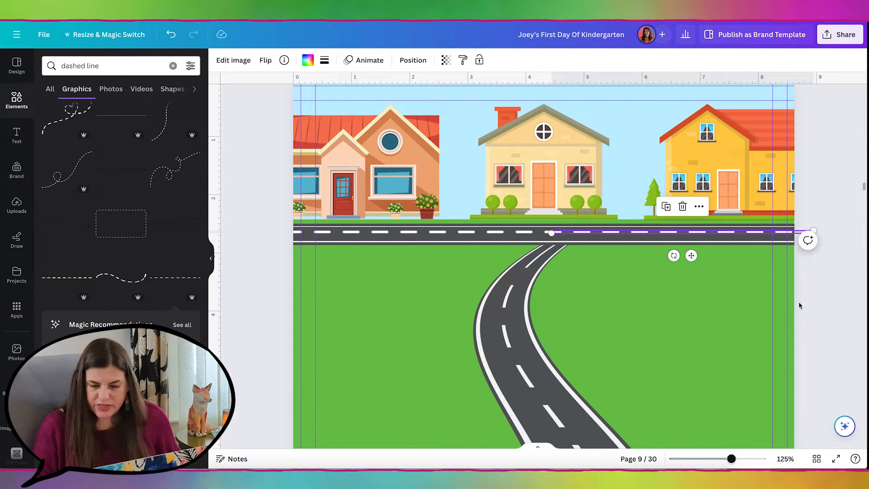
{"action": "mouse_move", "coordinate": [736, 235]}
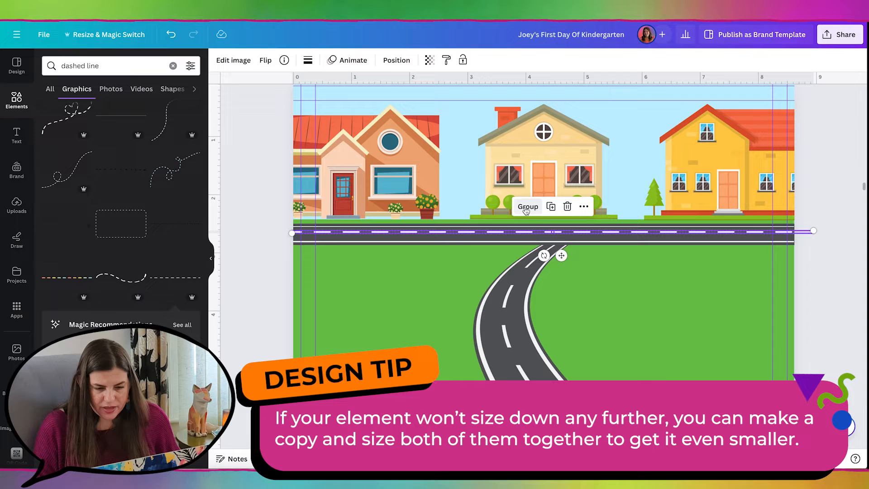
{"action": "left_click", "coordinate": [527, 206]}
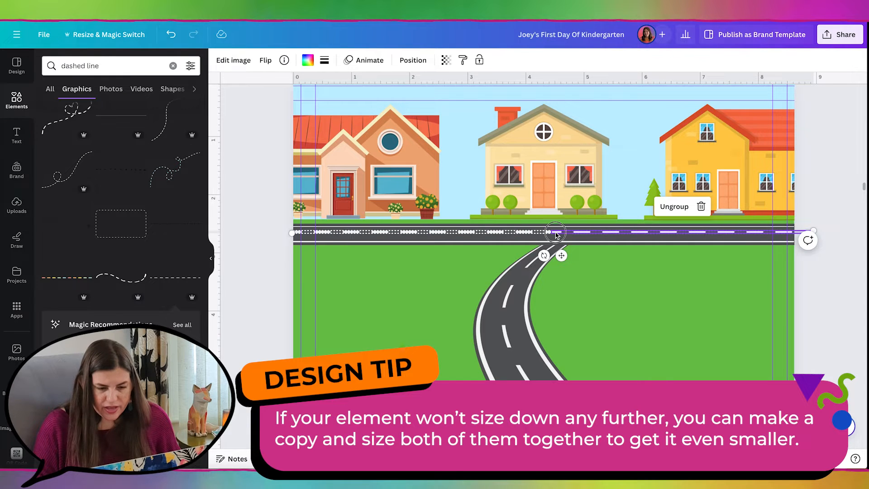
Position the grouped dashed centre line along the street and narrow it to the road width
{"action": "left_click_drag", "start_coordinate": [555, 231], "coordinate": [552, 265]}
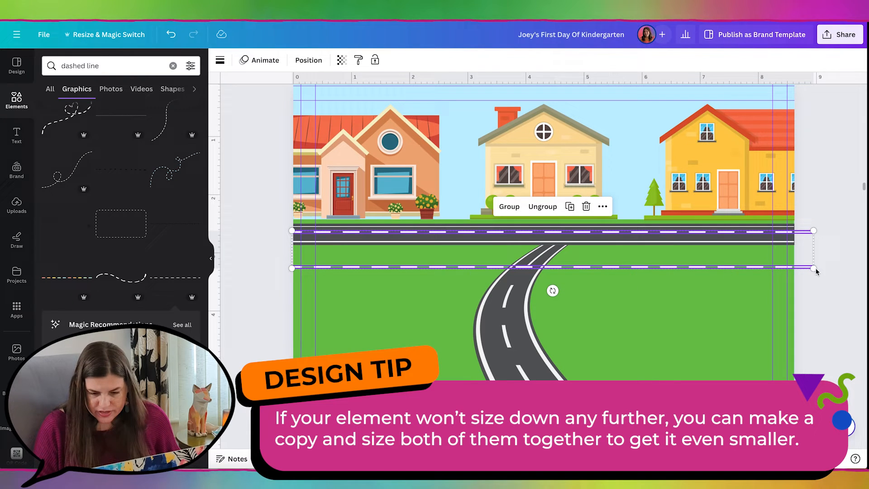
{"action": "left_click_drag", "start_coordinate": [815, 269], "coordinate": [793, 271]}
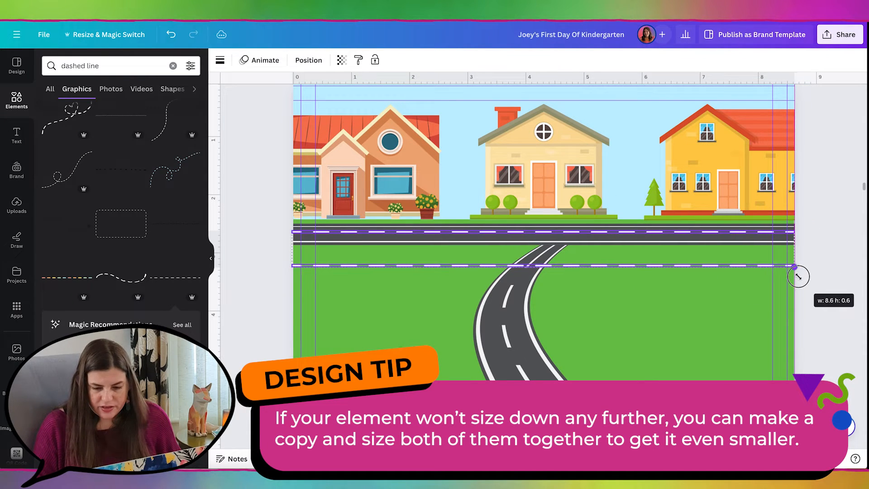
{"action": "left_click_drag", "start_coordinate": [794, 267], "coordinate": [757, 264]}
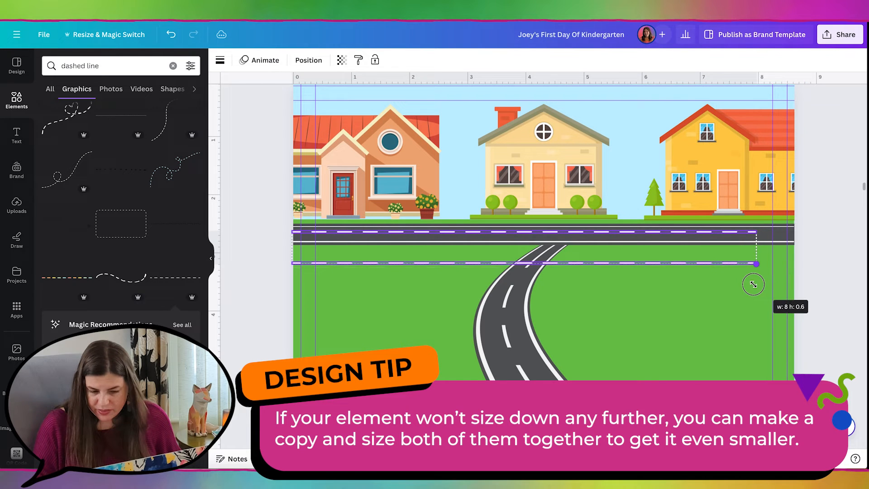
{"action": "left_click_drag", "start_coordinate": [753, 264], "coordinate": [707, 260]}
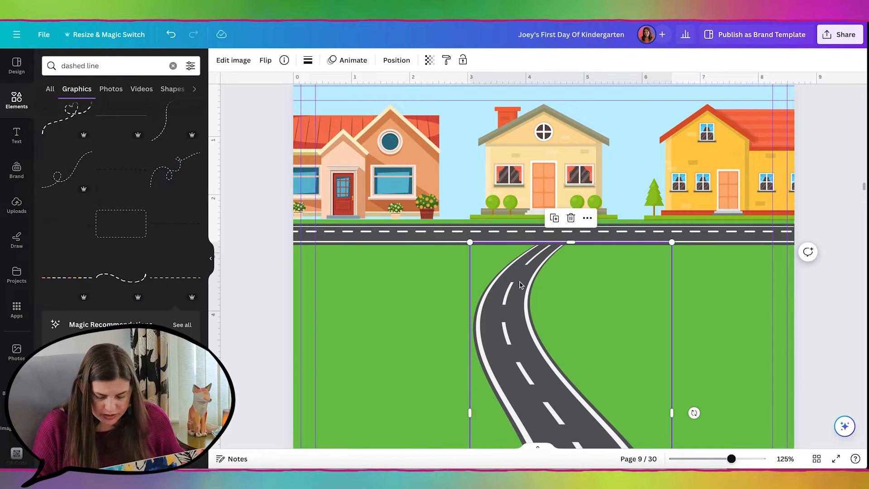
Cover the street's edge line at the junction with a small recoloured rectangle so the roads join
{"action": "left_click", "coordinate": [395, 60]}
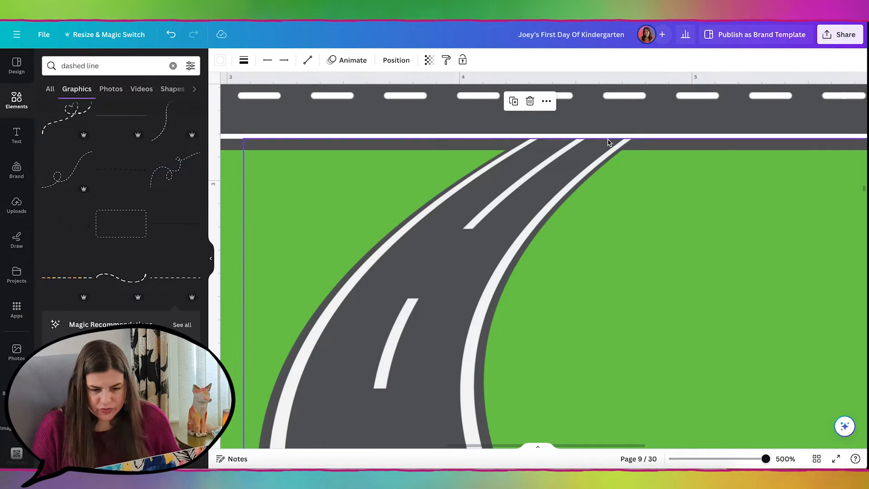
{"action": "mouse_move", "coordinate": [640, 233]}
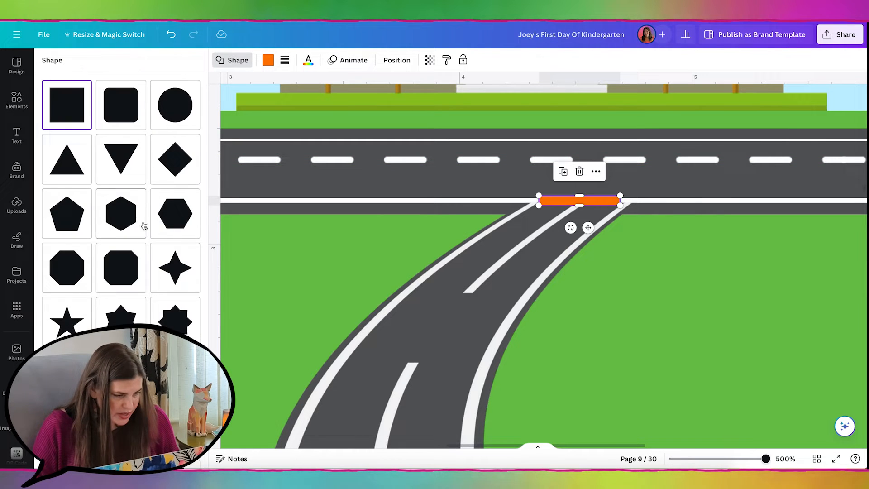
{"action": "scroll", "scroll_direction": "down", "scroll_amount": 3}
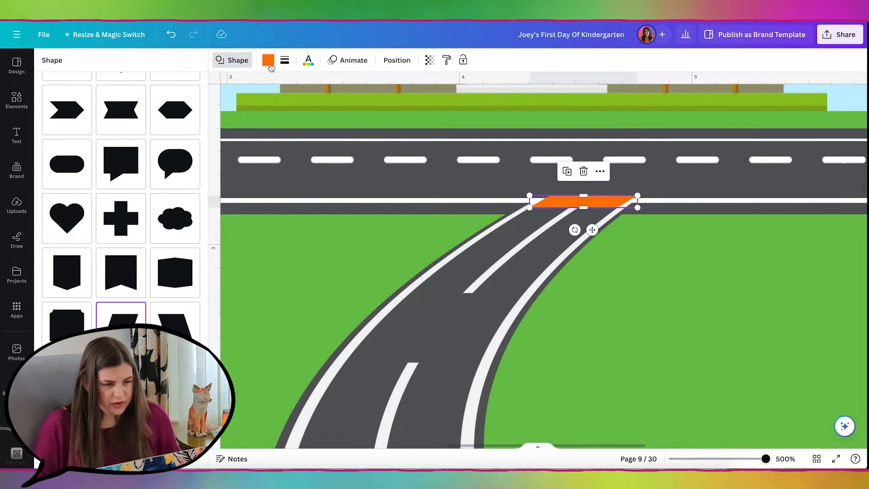
{"action": "left_click", "coordinate": [268, 59]}
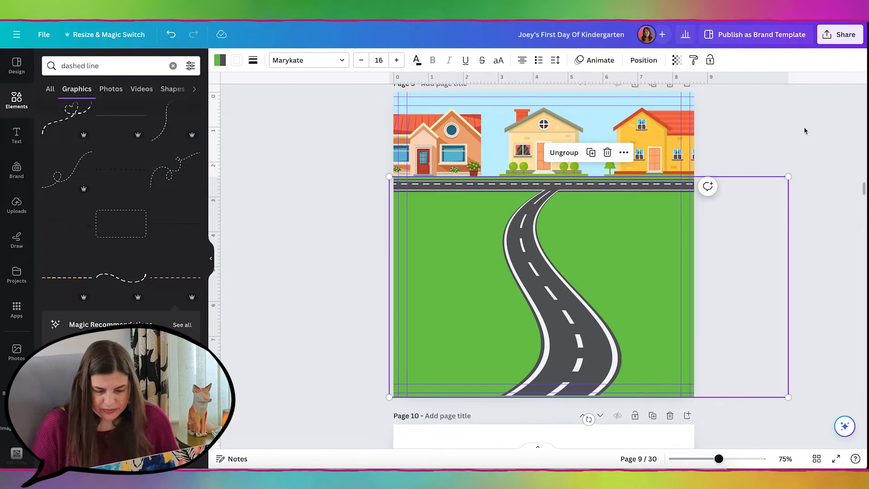
Add a yellow bus stop sign graphic and place it roadside between the cream and yellow houses
{"action": "left_click", "coordinate": [449, 241]}
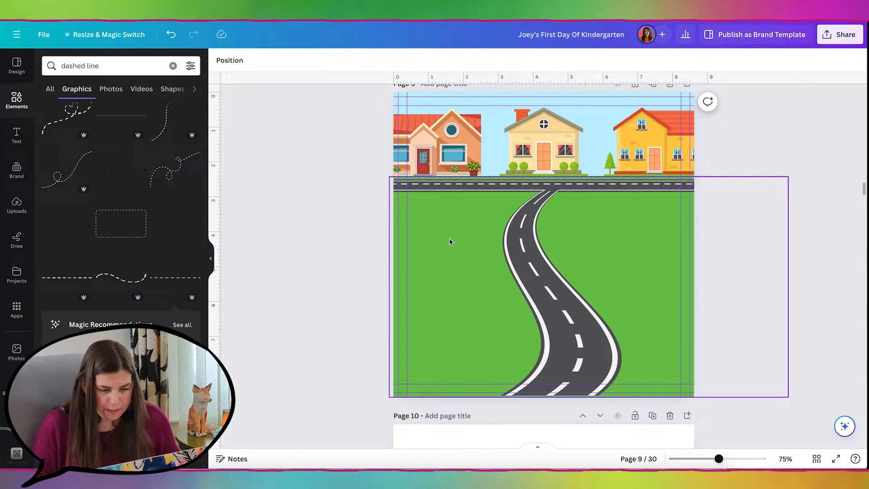
{"action": "mouse_move", "coordinate": [567, 237]}
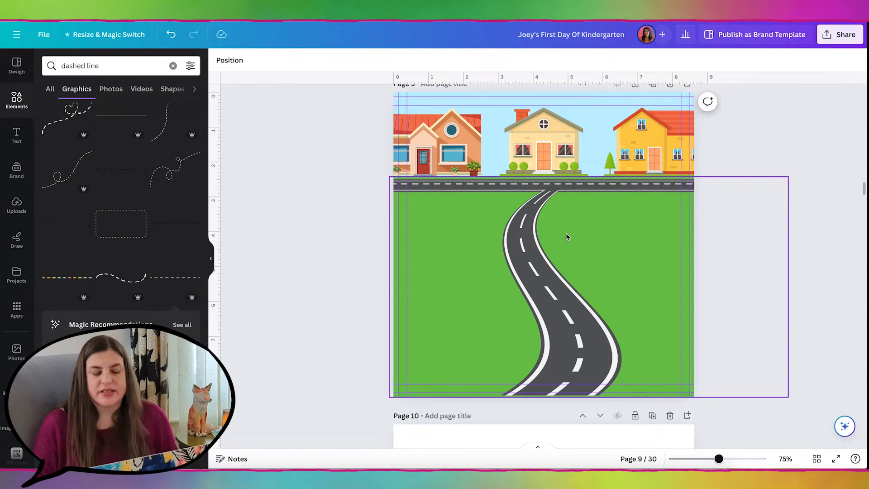
{"action": "left_click", "coordinate": [110, 65]}
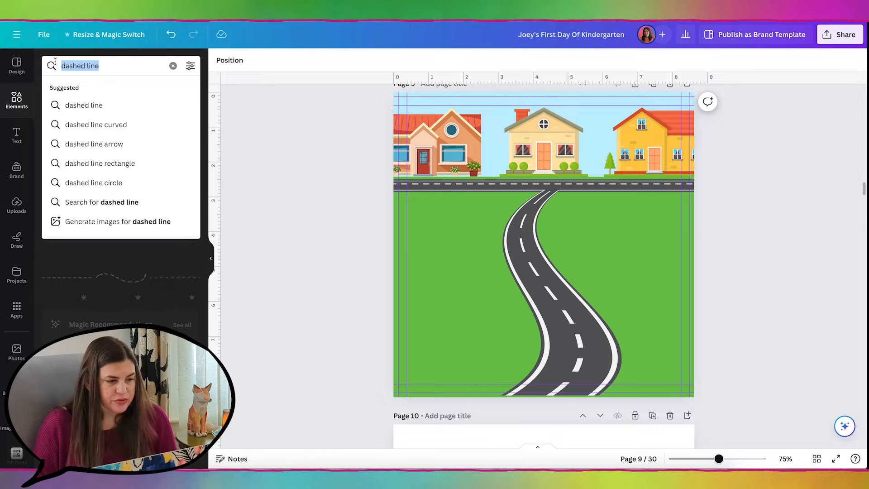
{"action": "type", "text": "bus stop sign"}
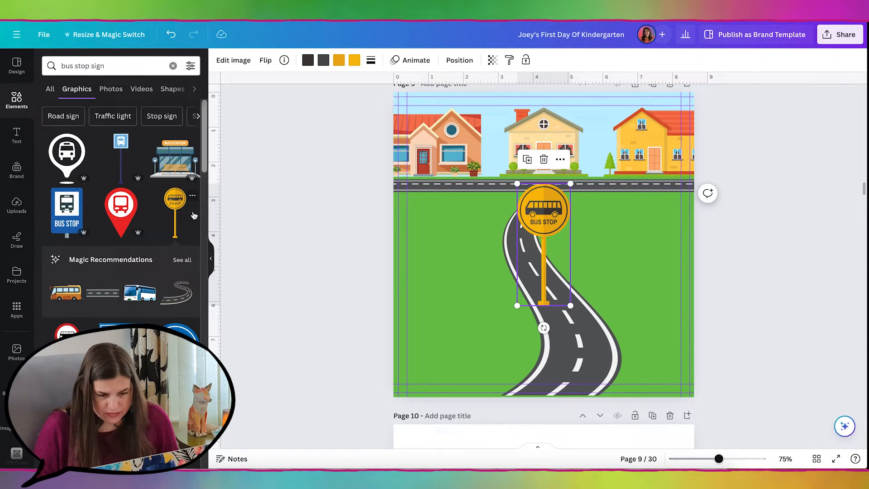
{"action": "left_click_drag", "start_coordinate": [543, 209], "coordinate": [587, 185]}
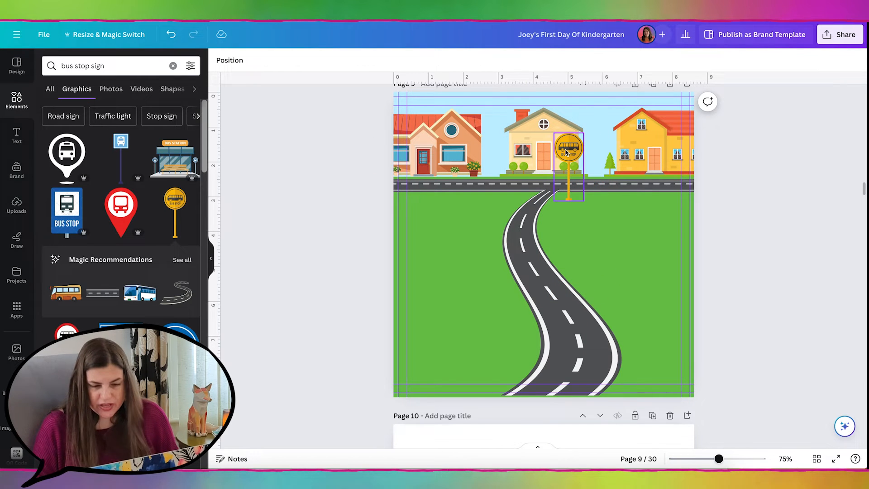
{"action": "left_click_drag", "start_coordinate": [567, 150], "coordinate": [543, 141]}
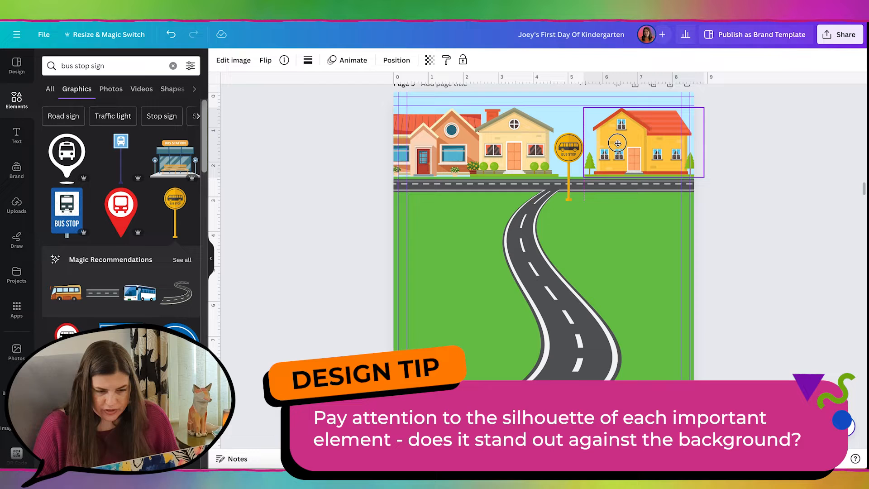
Shift the yellow house further right to make room beside the bus stop sign
{"action": "left_click_drag", "start_coordinate": [637, 142], "coordinate": [407, 152]}
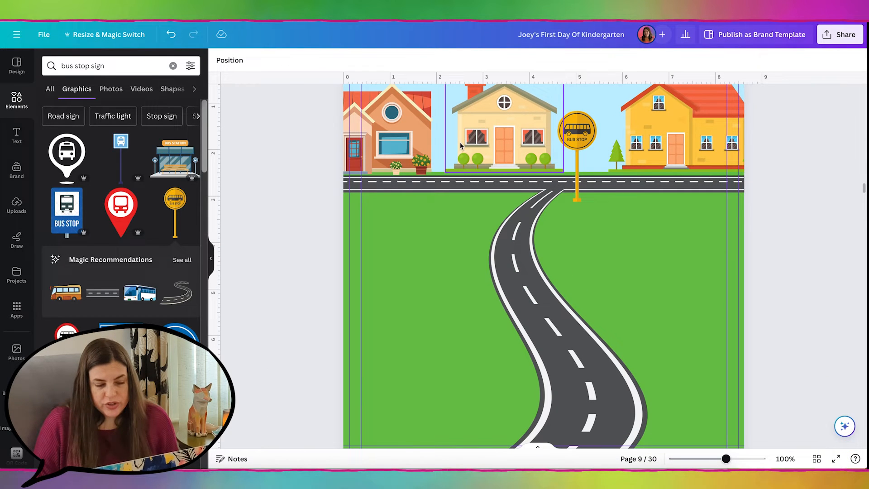
{"action": "left_click", "coordinate": [576, 138]}
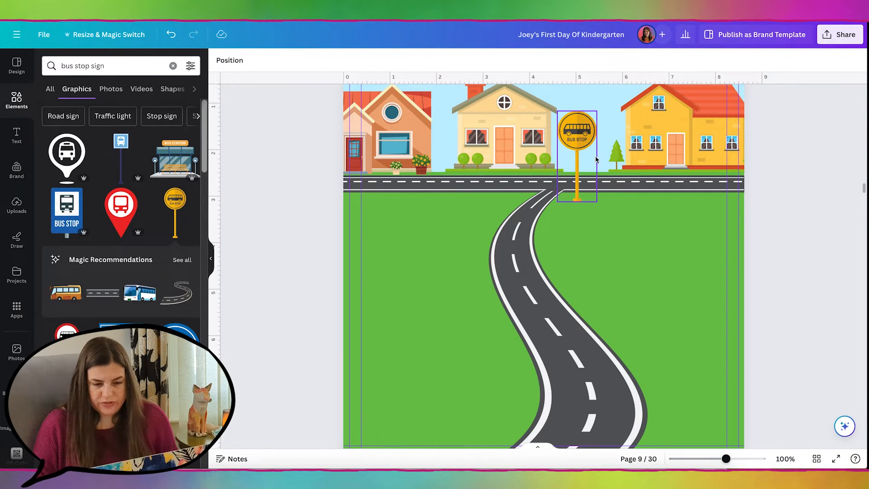
{"action": "left_click", "coordinate": [786, 232]}
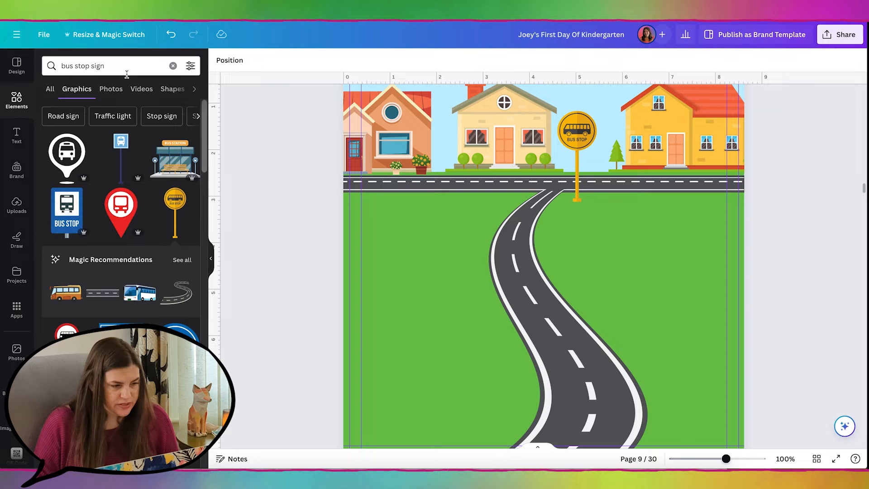
Add a grass hill graphic behind the houses and recolour it green
{"action": "type", "text": "grass"}
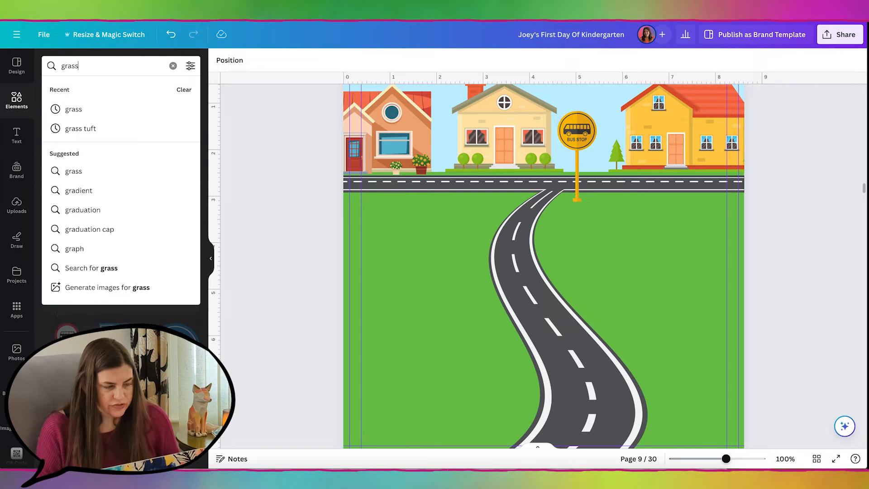
{"action": "left_click", "coordinate": [101, 267]}
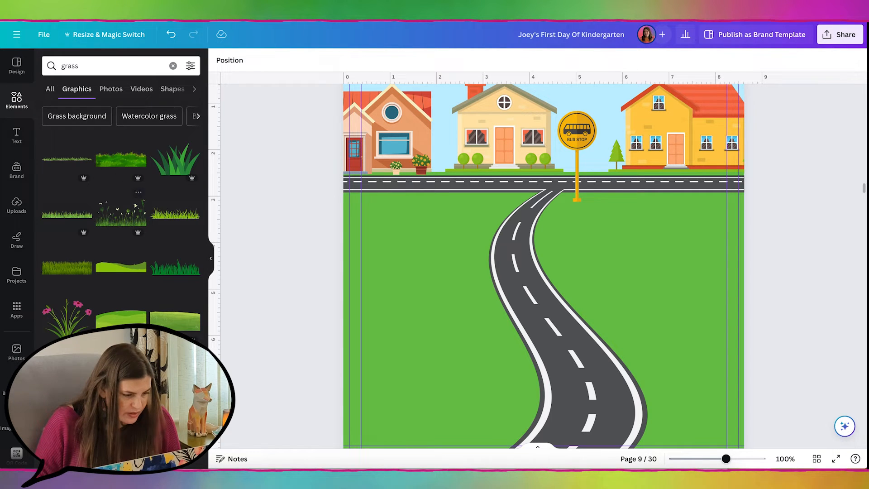
{"action": "scroll", "scroll_direction": "down", "scroll_amount": 3}
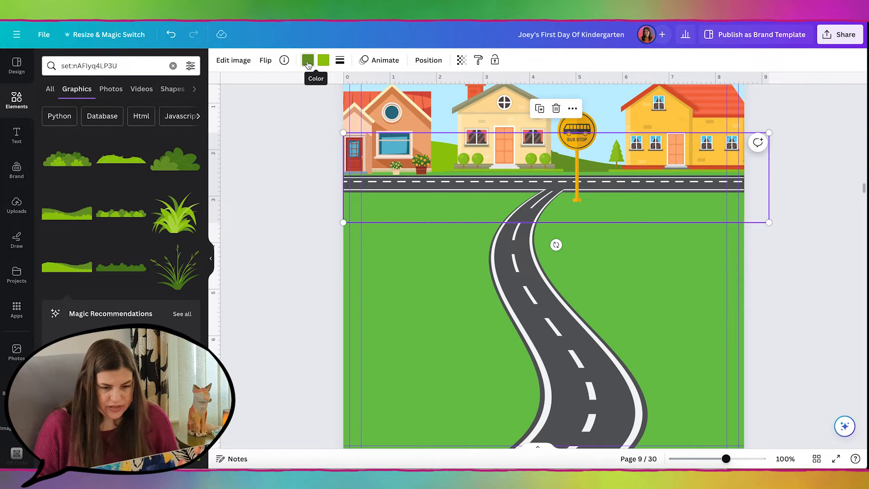
{"action": "left_click", "coordinate": [307, 60]}
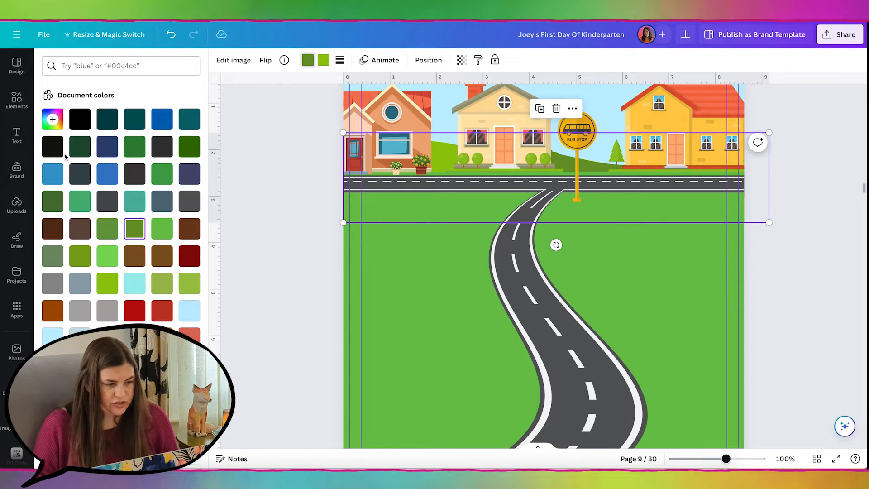
{"action": "left_click", "coordinate": [52, 119]}
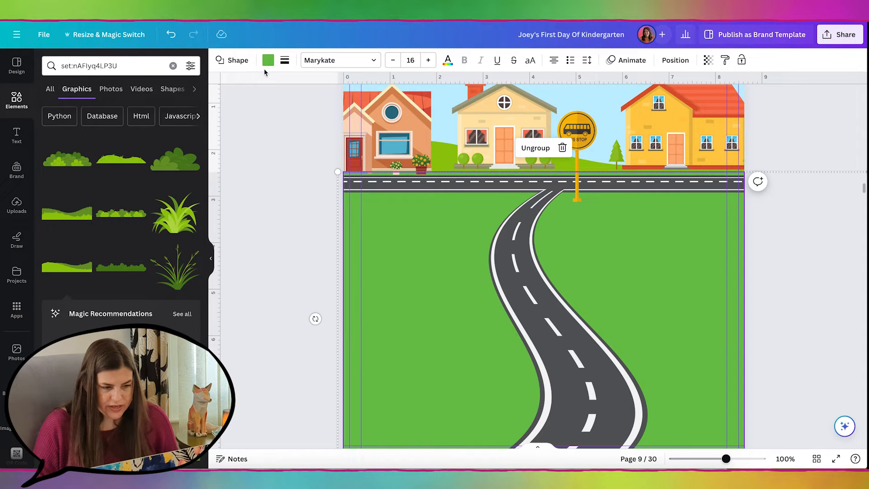
Change the ground shape's fill to a brighter lime green
{"action": "left_click", "coordinate": [268, 60]}
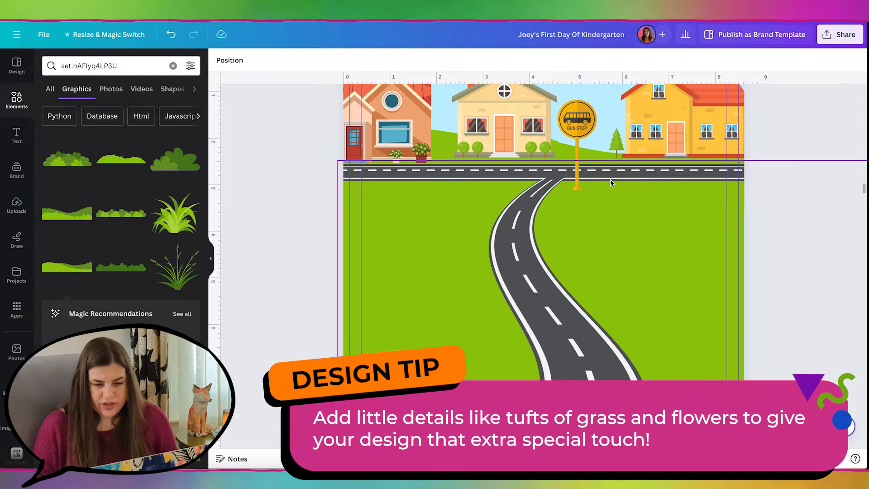
{"action": "mouse_move", "coordinate": [699, 231]}
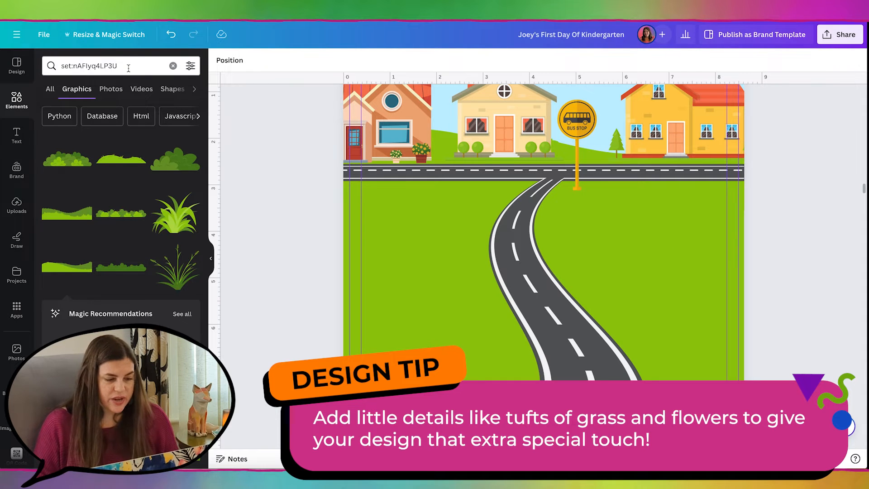
{"action": "left_click", "coordinate": [88, 65]}
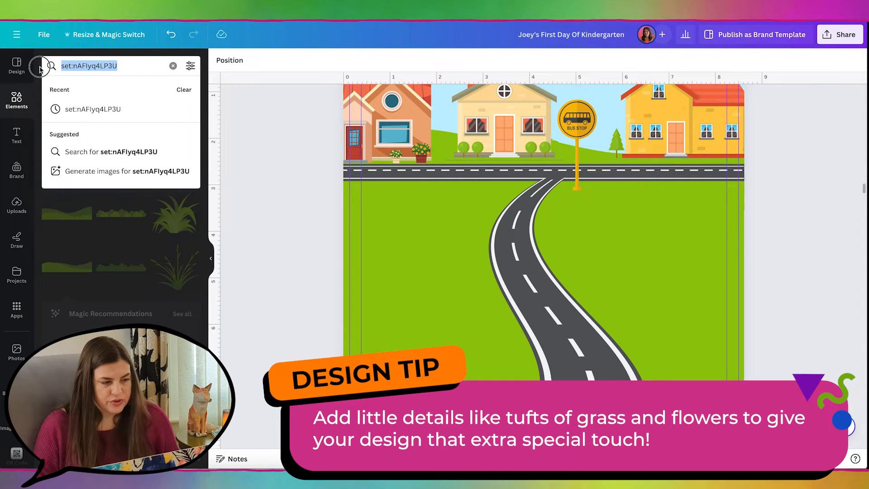
Add a grass tuft at the foot of the yellow house and colour it lime green
{"action": "type", "text": "tuft"}
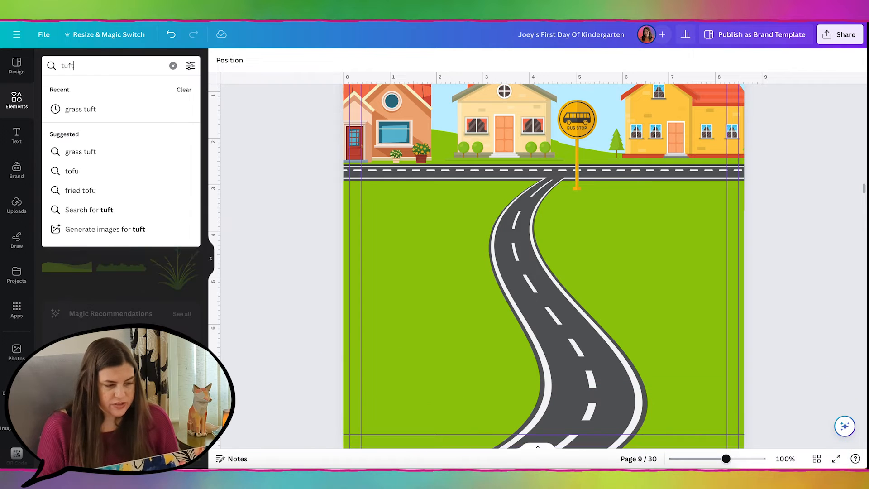
{"action": "type", "text": "grass tu"}
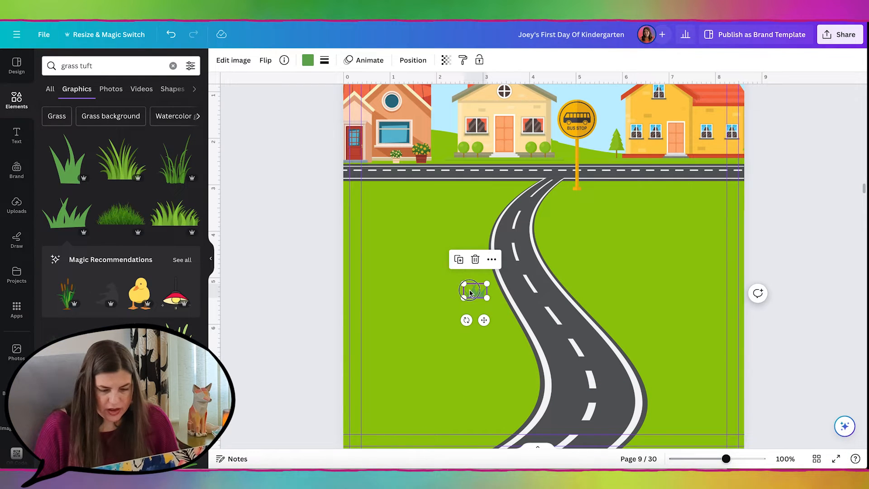
{"action": "left_click_drag", "start_coordinate": [471, 291], "coordinate": [637, 152]}
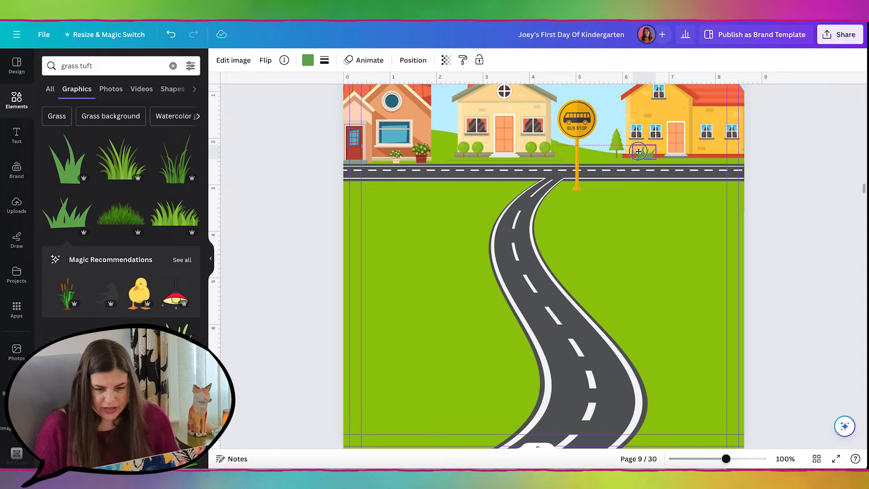
{"action": "left_click", "coordinate": [307, 60]}
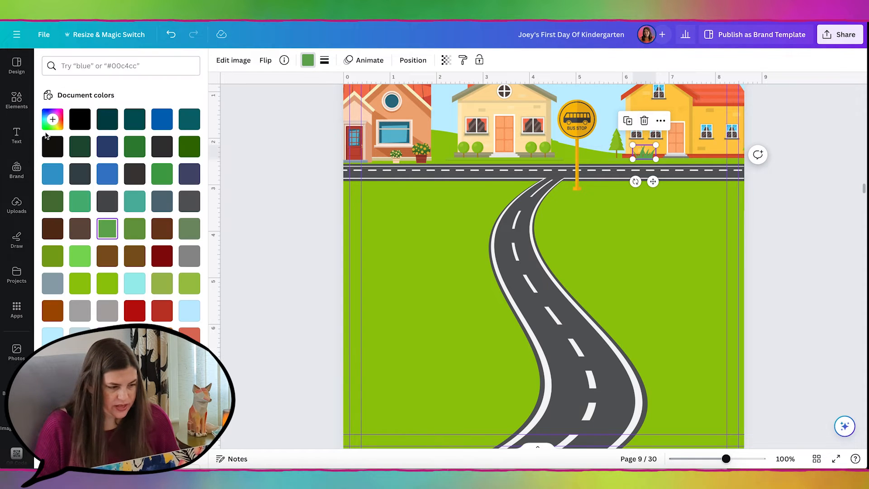
{"action": "left_click", "coordinate": [53, 120]}
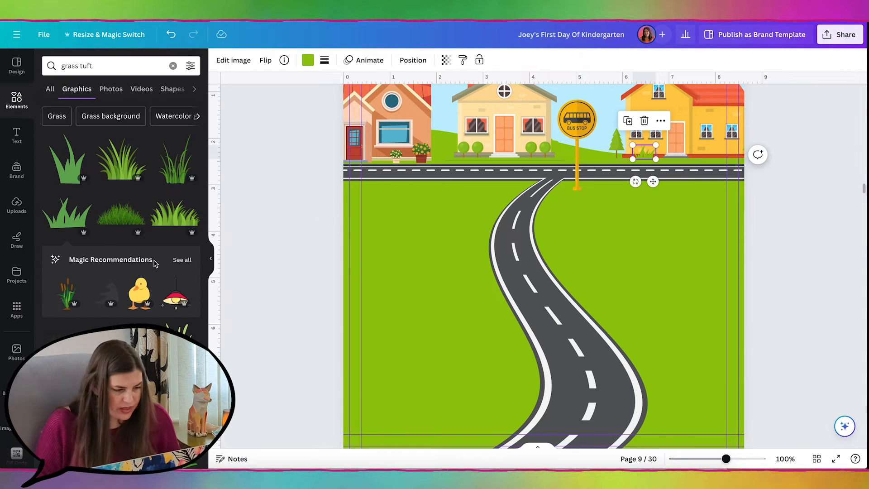
{"action": "scroll", "scroll_direction": "down", "scroll_amount": 3}
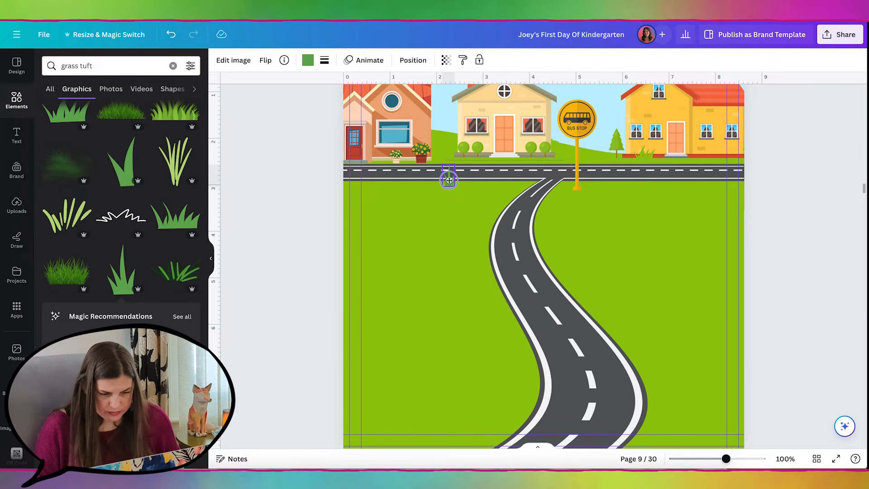
Search Elements for 'flower' graphics to add beside the road
{"action": "type", "text": "flower"}
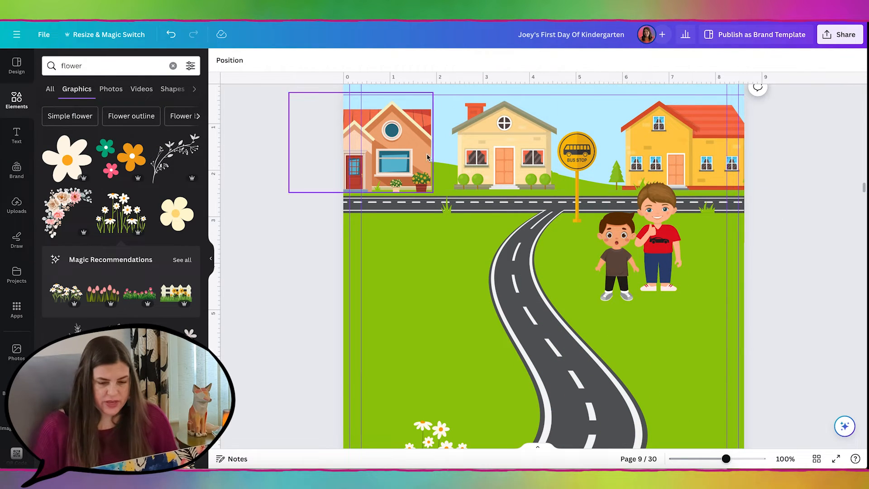
Find a boy graphic from the madaniaart creator's collection and add it to the page
{"action": "left_click", "coordinate": [660, 243]}
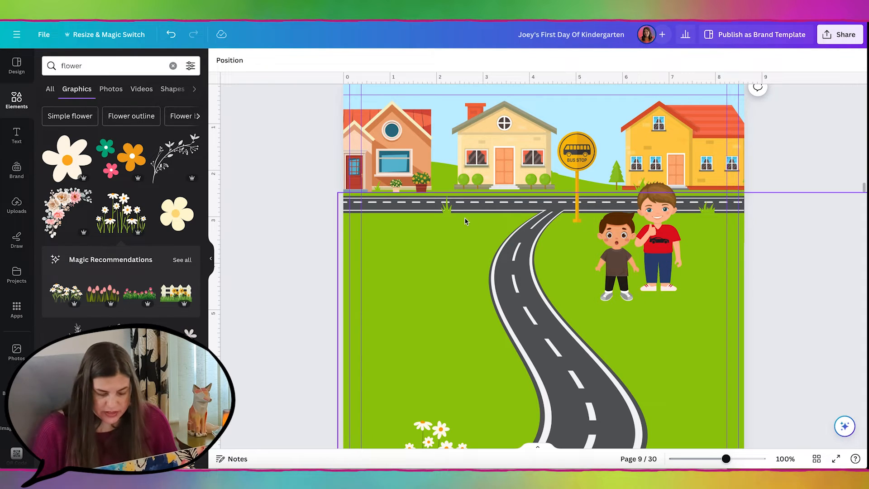
{"action": "left_click", "coordinate": [172, 66]}
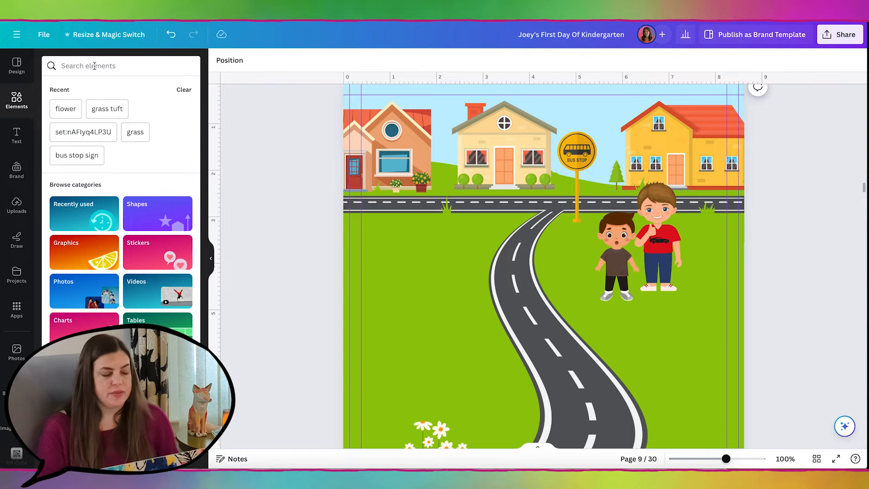
{"action": "type", "text": "madani"}
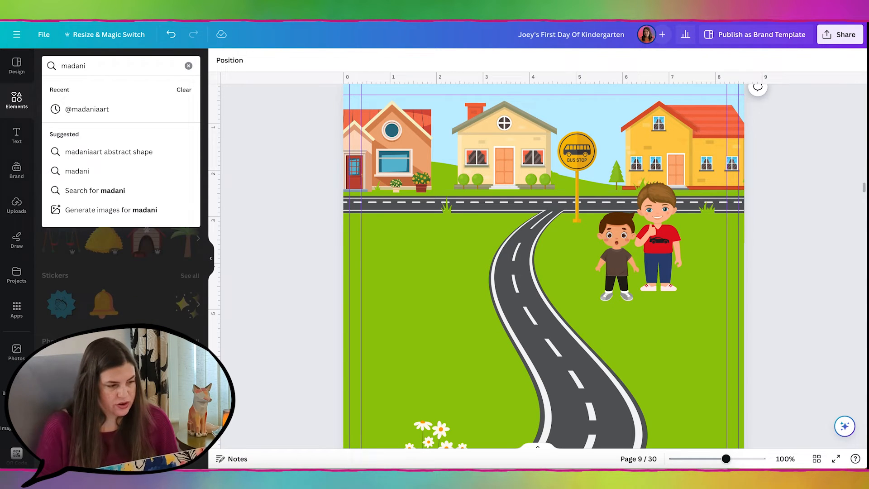
{"action": "left_click", "coordinate": [86, 108]}
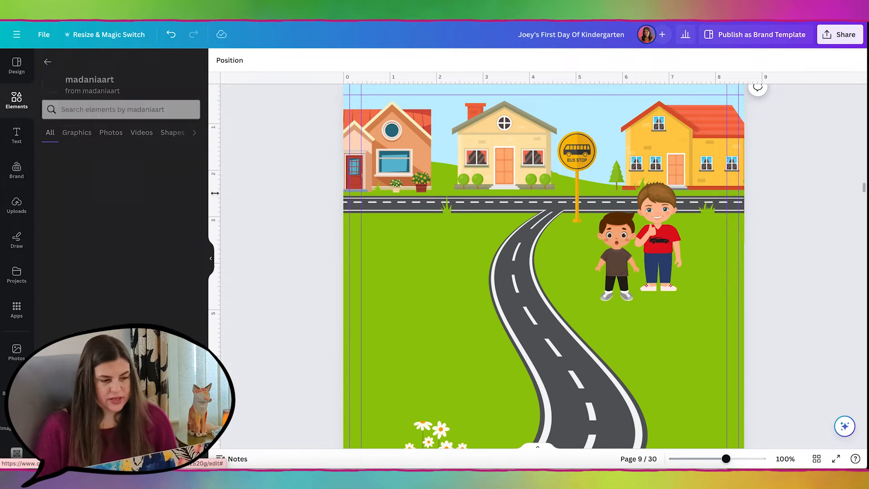
{"action": "type", "text": "boy"}
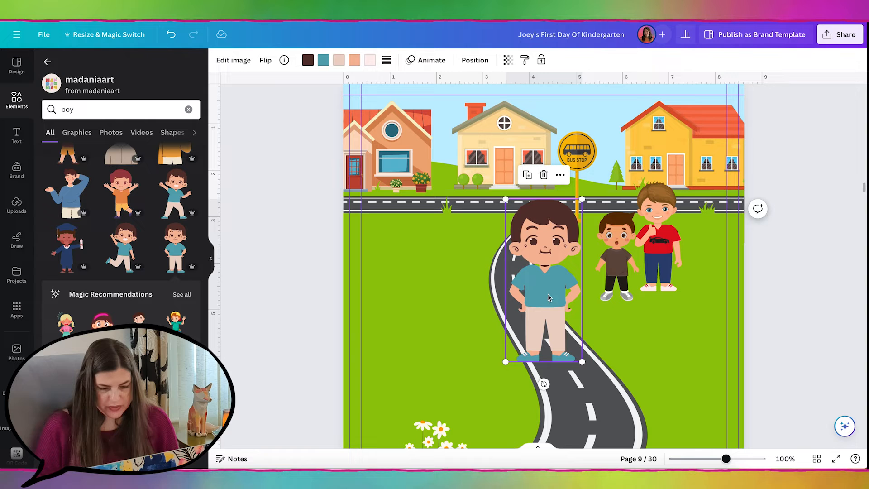
Shrink the new boy to match the others and move him onto the grass left of the road
{"action": "left_click_drag", "start_coordinate": [582, 199], "coordinate": [559, 238]}
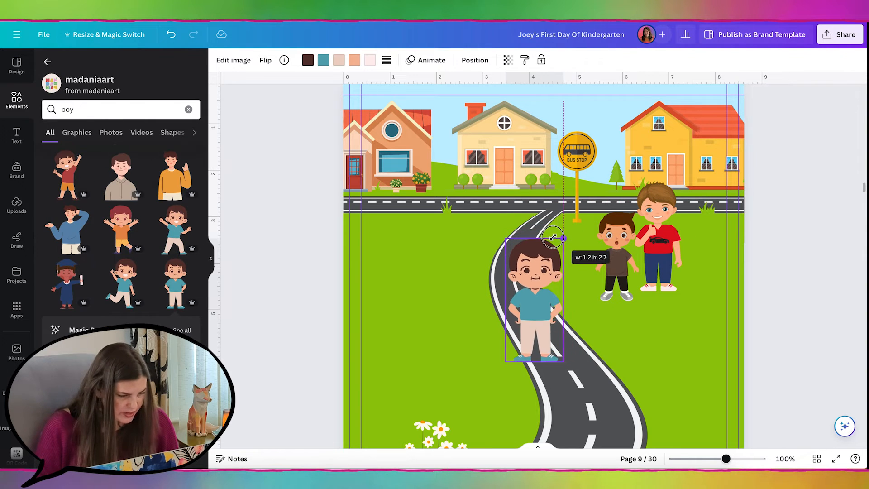
{"action": "left_click_drag", "start_coordinate": [532, 297], "coordinate": [457, 255]}
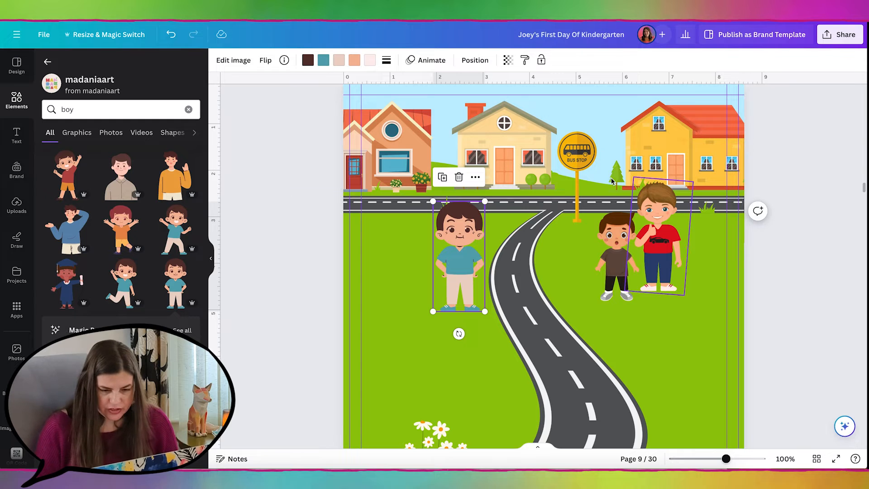
{"action": "left_click", "coordinate": [322, 59]}
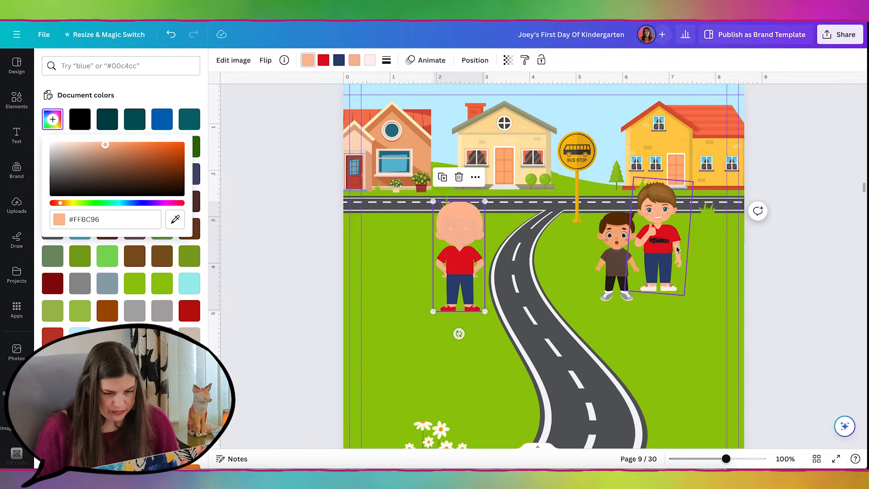
Match the new boy's colours to the red-shirted boy and move his body piece aside
{"action": "left_click", "coordinate": [180, 63]}
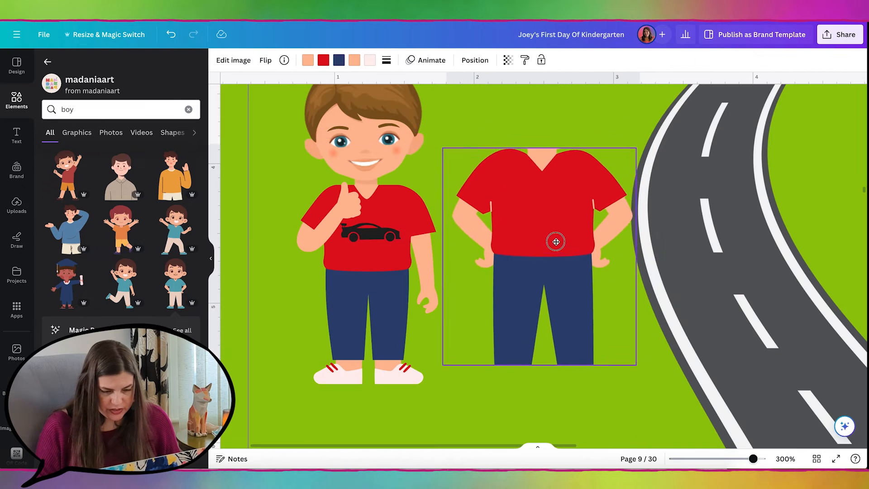
{"action": "left_click_drag", "start_coordinate": [636, 362], "coordinate": [582, 371]}
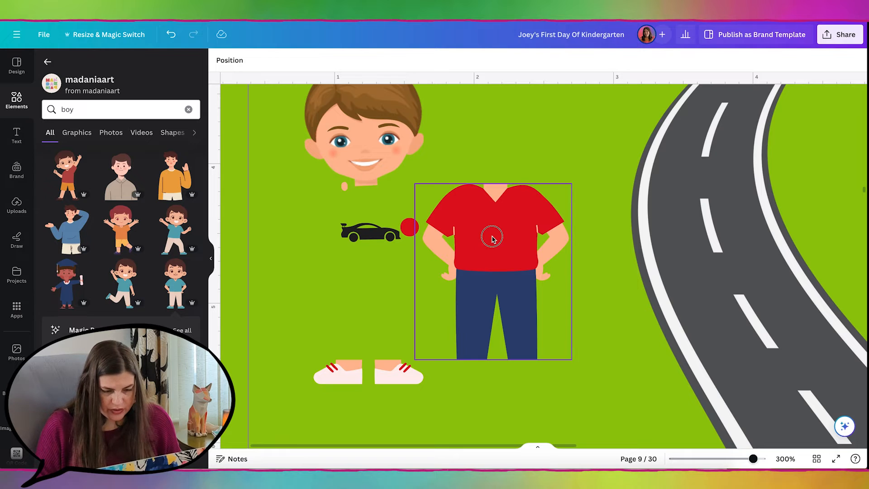
{"action": "left_click_drag", "start_coordinate": [492, 238], "coordinate": [368, 246]}
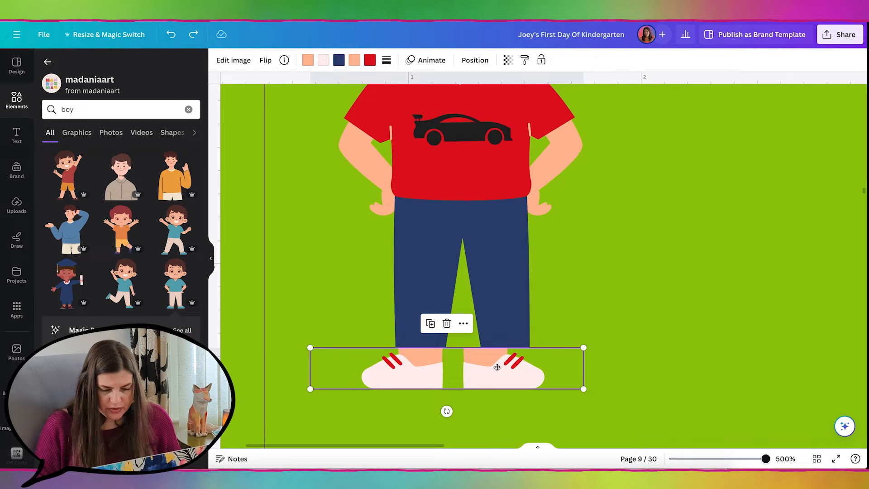
Pull one of the boy's white sneakers apart from the other below his legs
{"action": "left_click", "coordinate": [233, 60]}
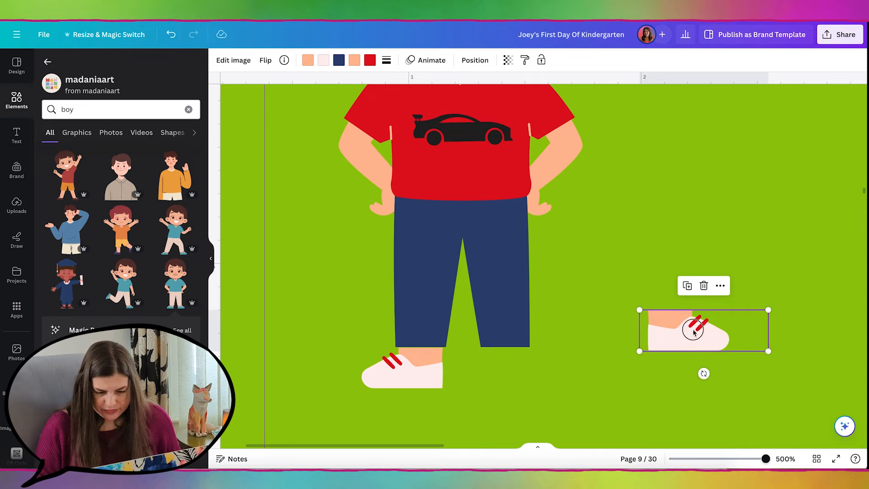
{"action": "left_click_drag", "start_coordinate": [692, 329], "coordinate": [529, 369]}
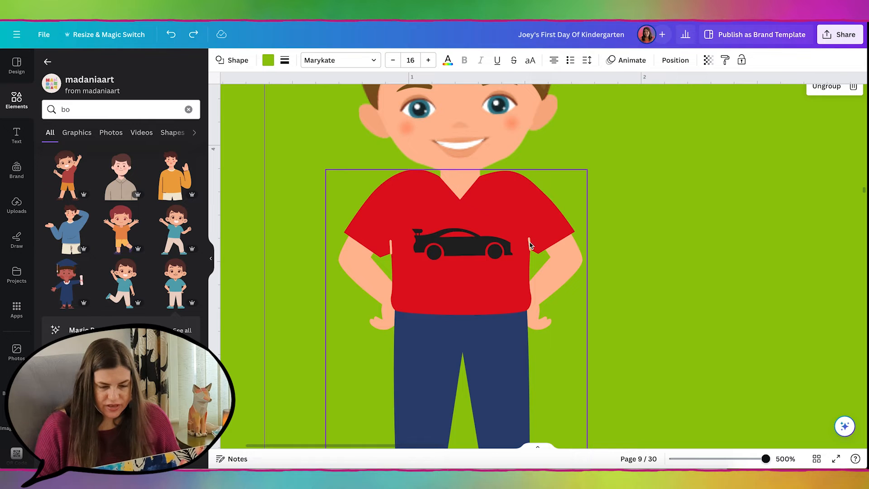
Reassemble the red-shirted boy's shirt, trousers and sneakers into one complete figure
{"action": "left_click", "coordinate": [671, 189]}
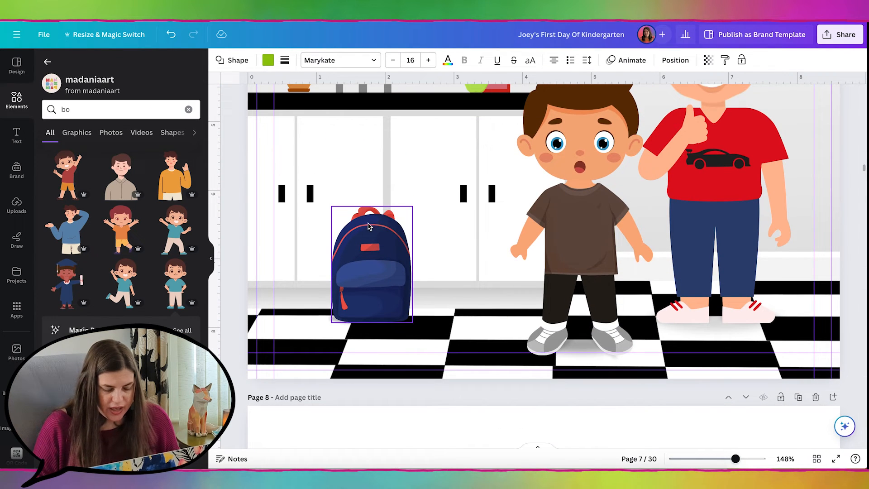
{"action": "mouse_move", "coordinate": [374, 268]}
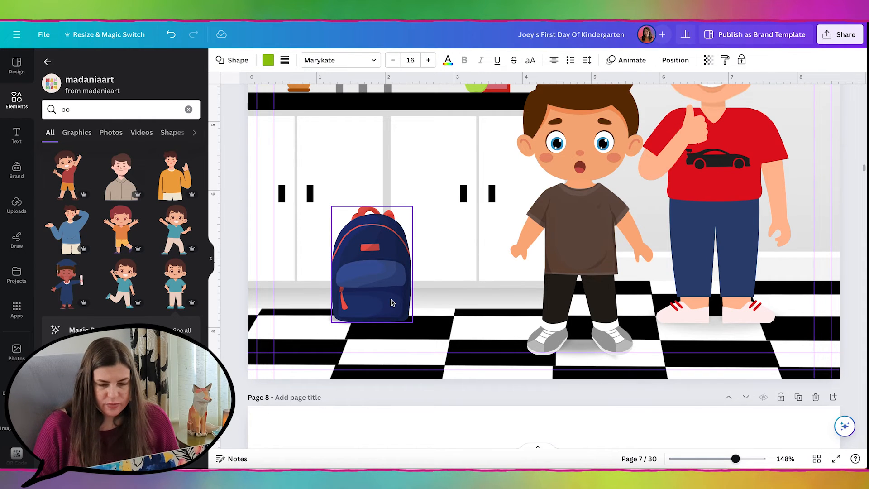
{"action": "scroll", "scroll_direction": "down", "scroll_amount": 3}
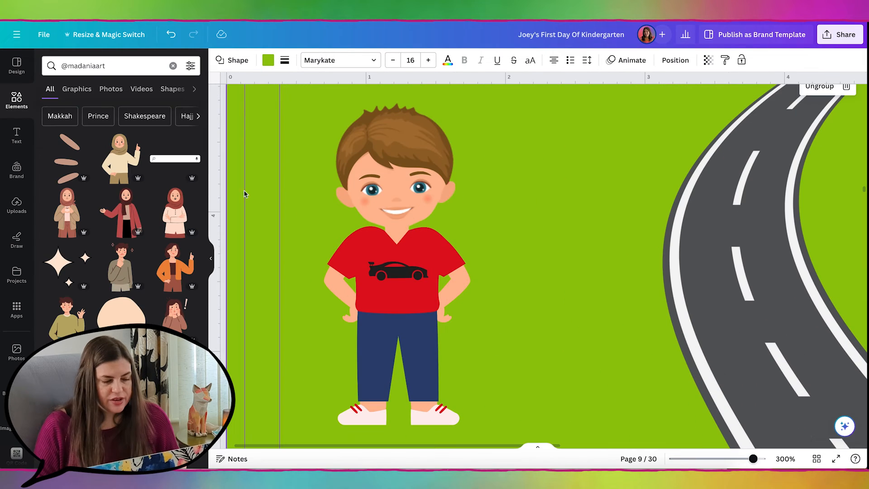
{"action": "left_click", "coordinate": [173, 65]}
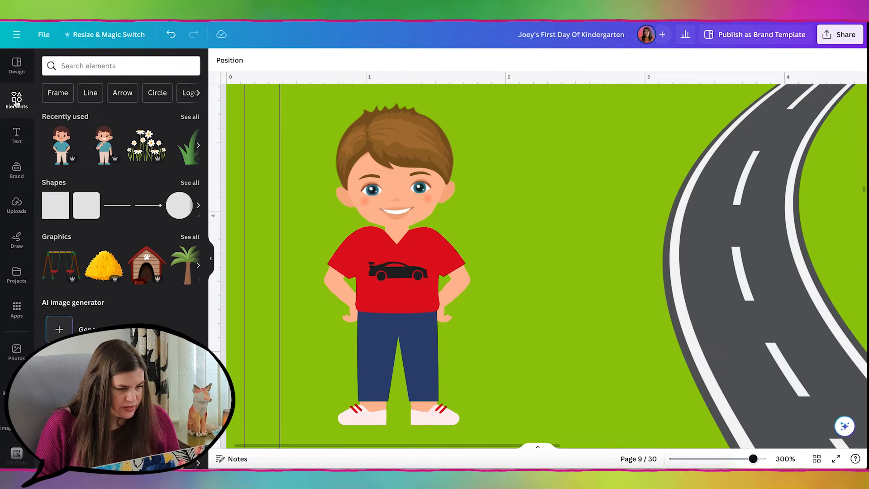
Add a thin triangle shape as a strap and colour it orange #FF7A00
{"action": "left_click", "coordinate": [190, 182]}
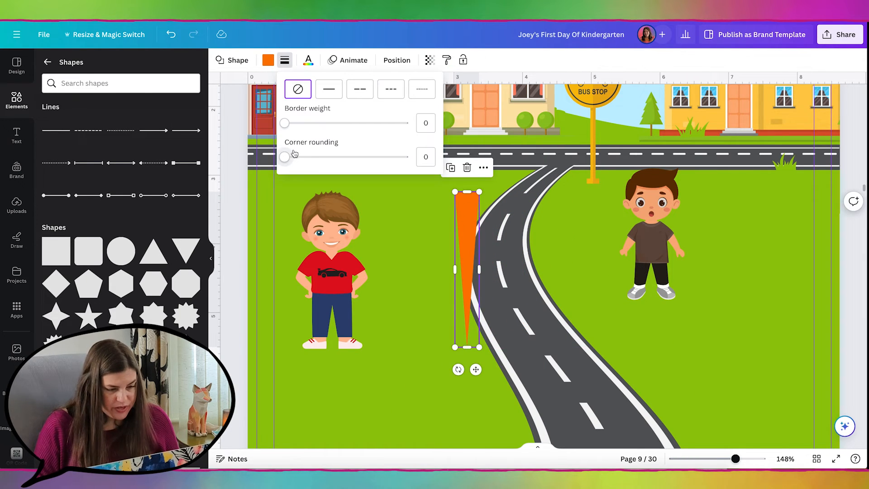
{"action": "left_click_drag", "start_coordinate": [284, 157], "coordinate": [302, 157]}
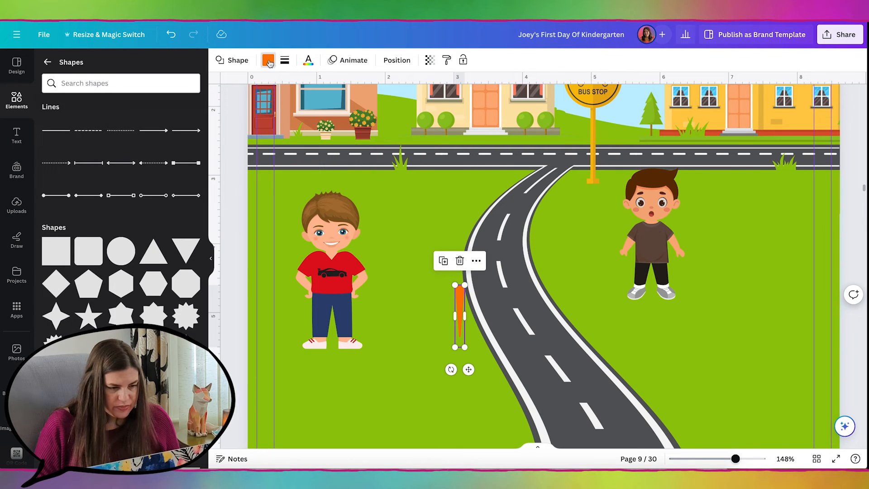
{"action": "left_click", "coordinate": [268, 60]}
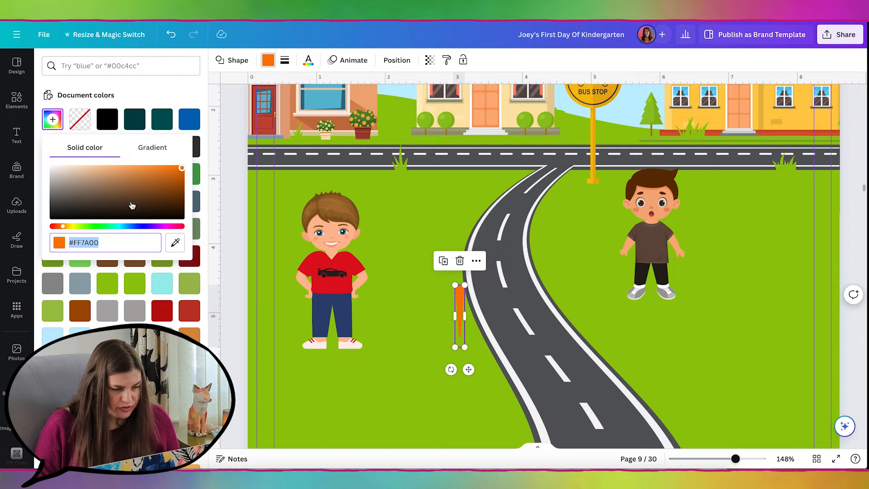
{"action": "left_click", "coordinate": [63, 226]}
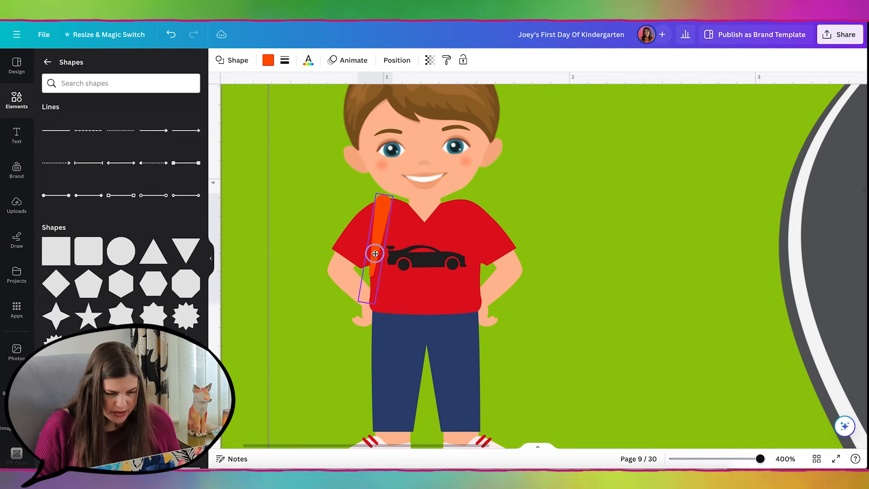
Rotate and place two orange straps over the boy's shoulders
{"action": "left_click_drag", "start_coordinate": [376, 254], "coordinate": [510, 250]}
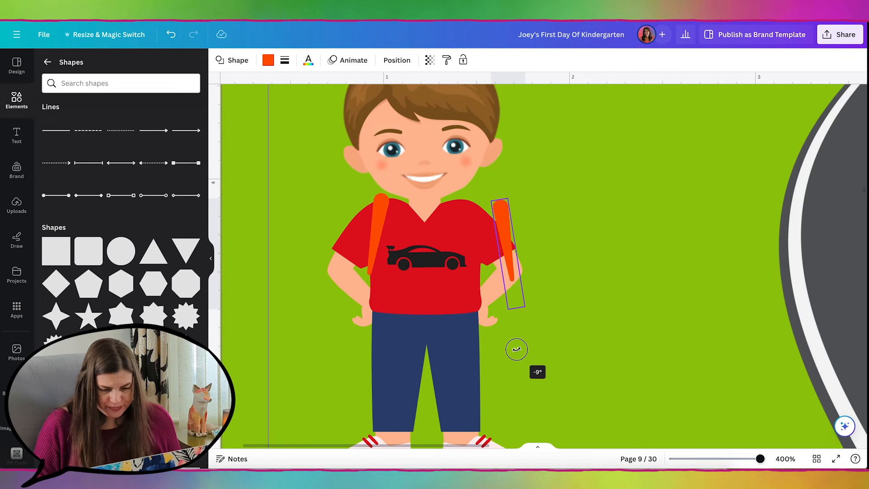
{"action": "left_click_drag", "start_coordinate": [504, 253], "coordinate": [478, 253]}
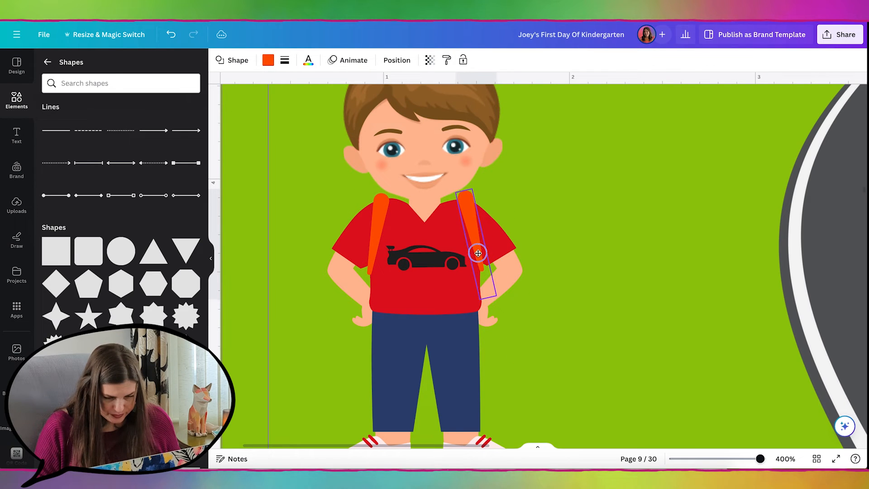
{"action": "left_click", "coordinate": [284, 59]}
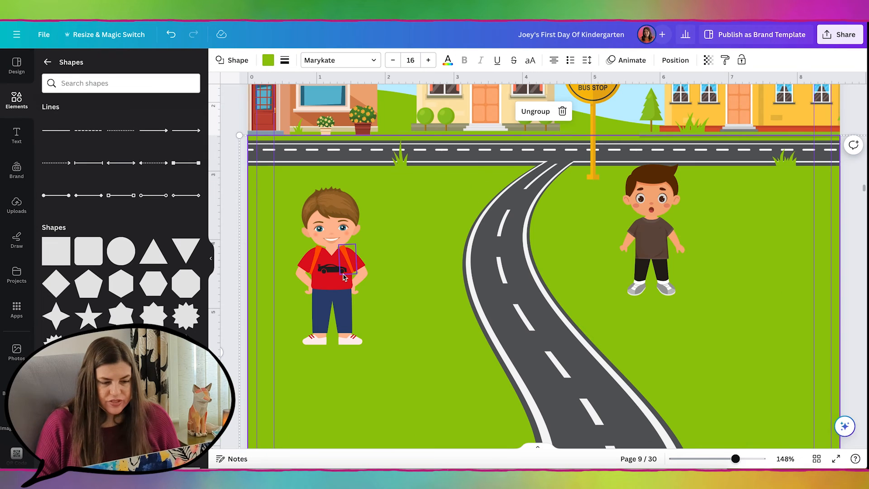
Select the boy with his straps and copy him to stand beside the brown-shirted boy at the bus stop
{"action": "left_click", "coordinate": [449, 252]}
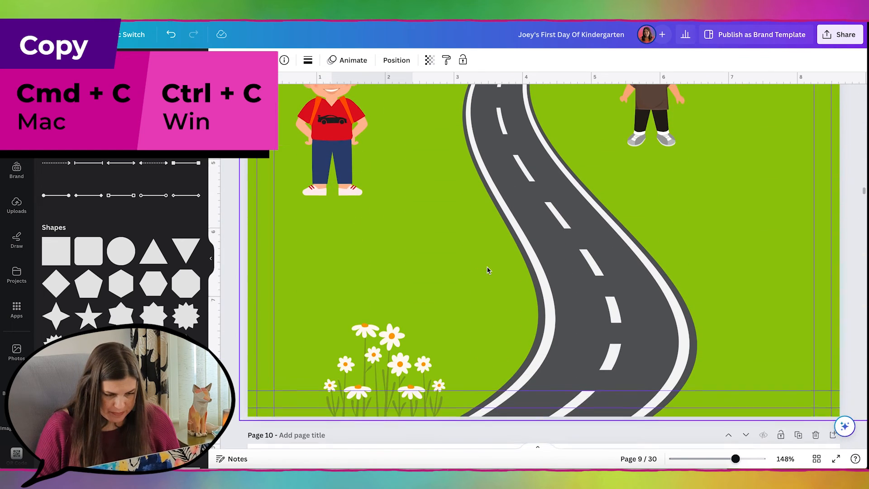
{"action": "key", "text": "ctrl+v"}
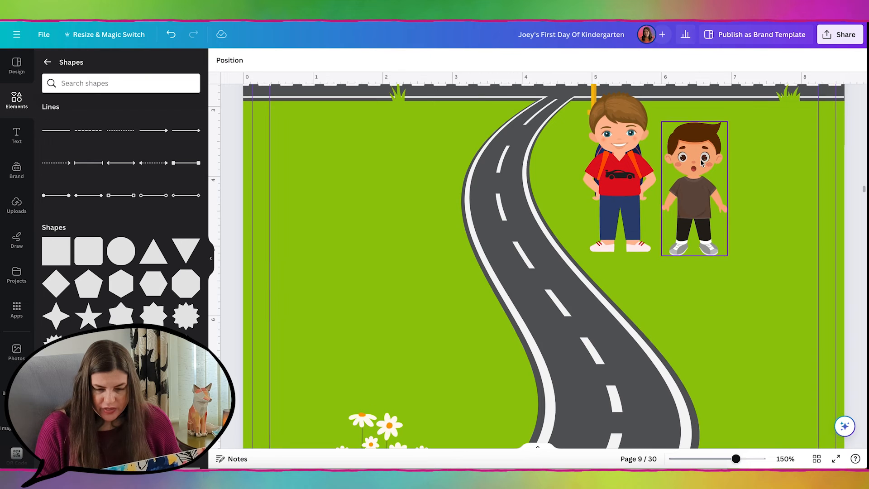
Nudge the brown-shirted boy beside the other boy and browse to the matching illustration set for the smiling boy head
{"action": "left_click_drag", "start_coordinate": [735, 458], "coordinate": [766, 457]}
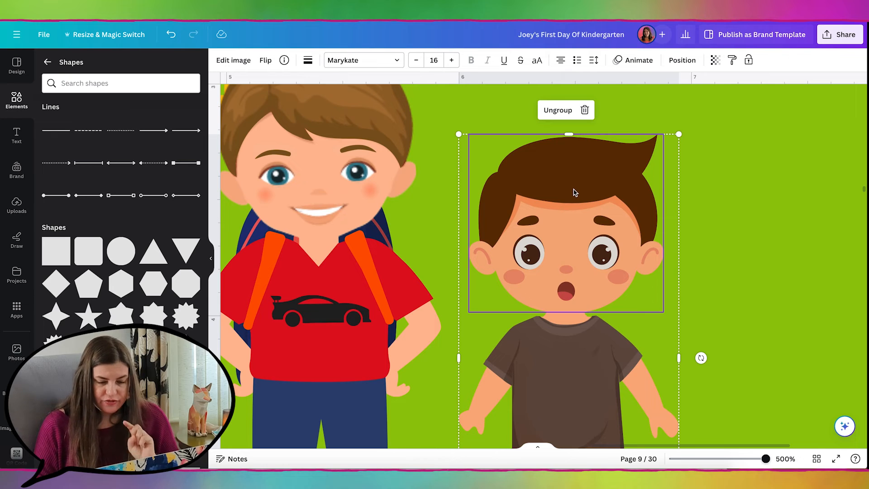
{"action": "mouse_move", "coordinate": [66, 119]}
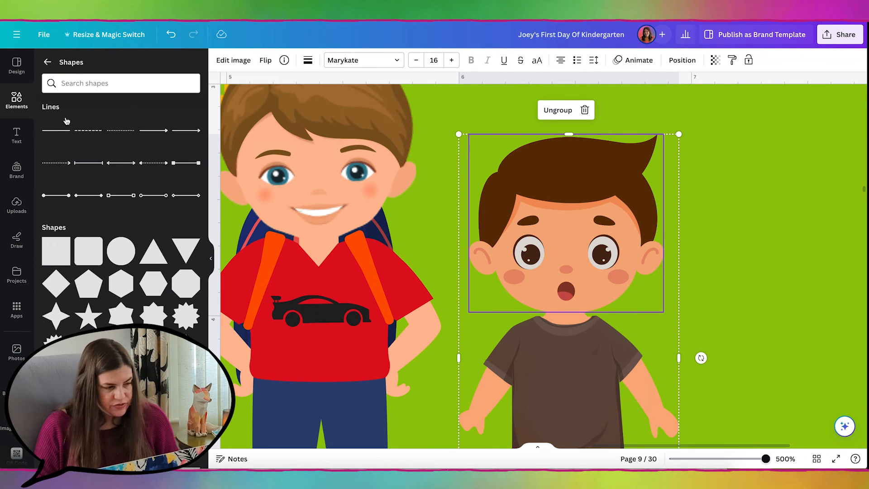
{"action": "left_click", "coordinate": [47, 61]}
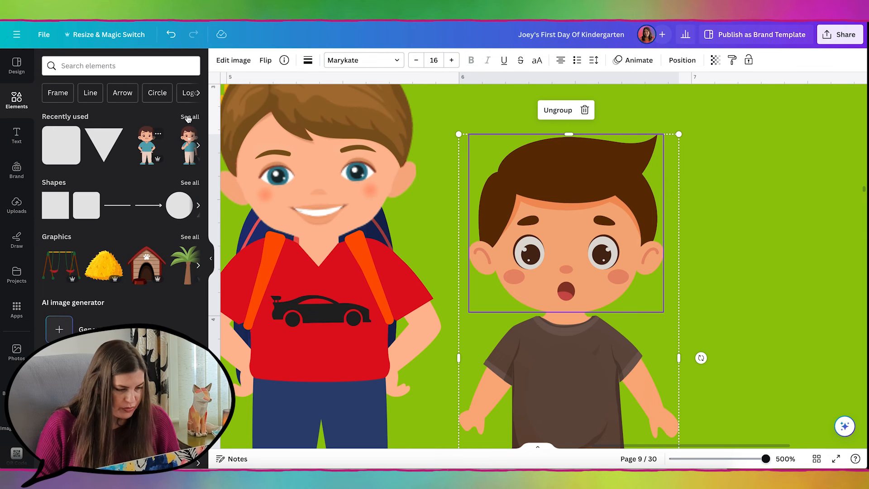
{"action": "left_click", "coordinate": [189, 117]}
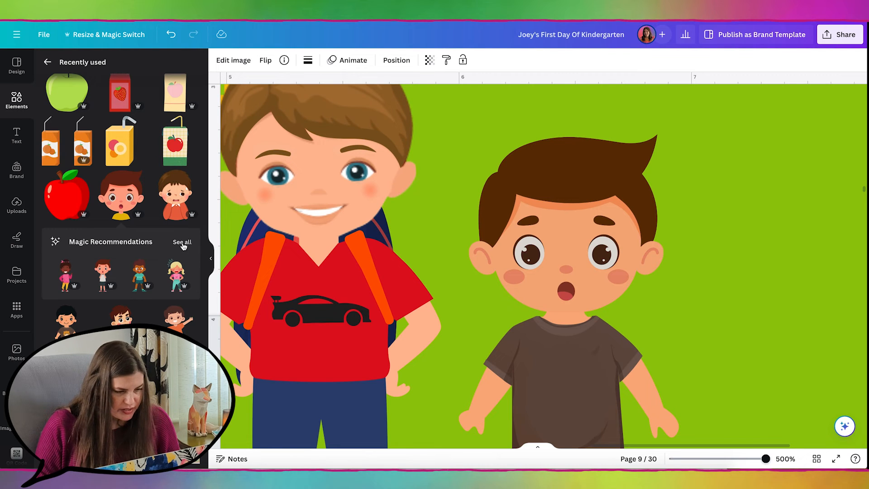
{"action": "left_click", "coordinate": [182, 241]}
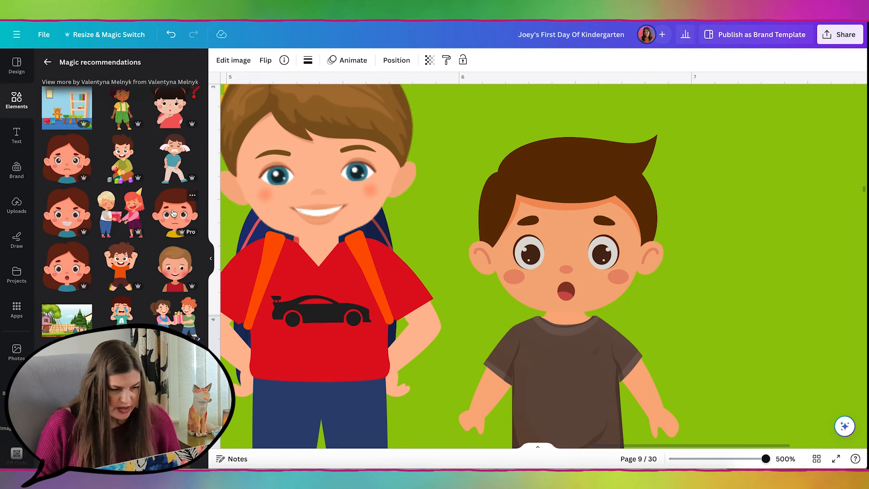
{"action": "left_click", "coordinate": [192, 195]}
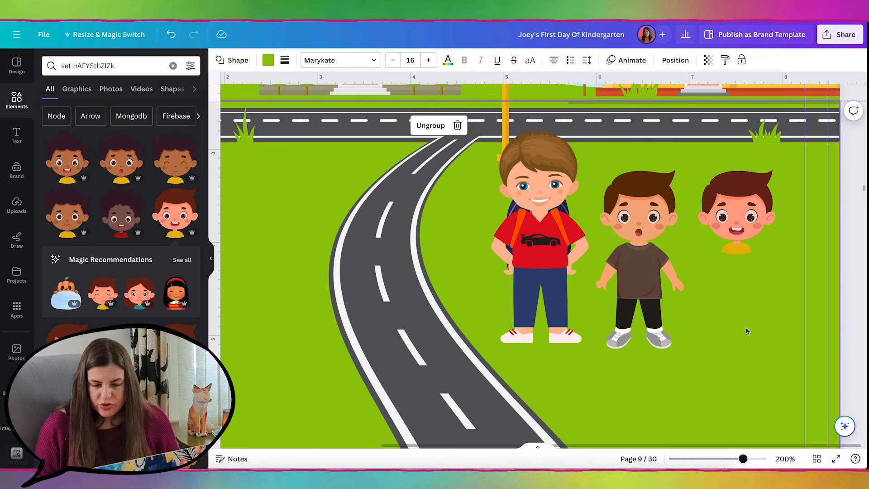
Copy the surprised head's style onto the smiling head, replace it on the brown-shirted boy, and copy the element
{"action": "left_click", "coordinate": [637, 206]}
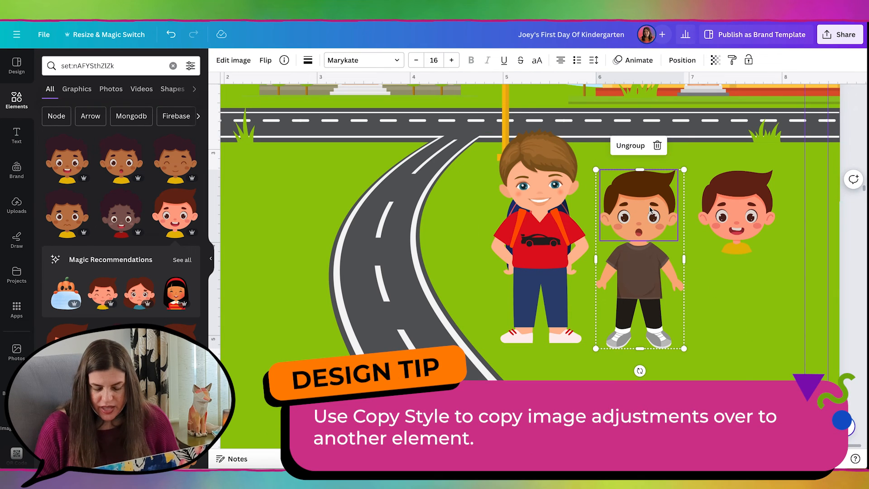
{"action": "left_click", "coordinate": [732, 60]}
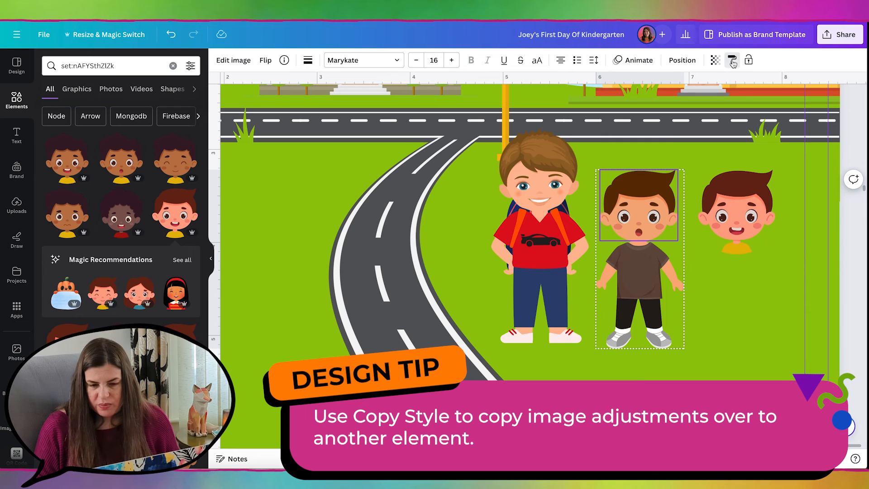
{"action": "left_click", "coordinate": [737, 211]}
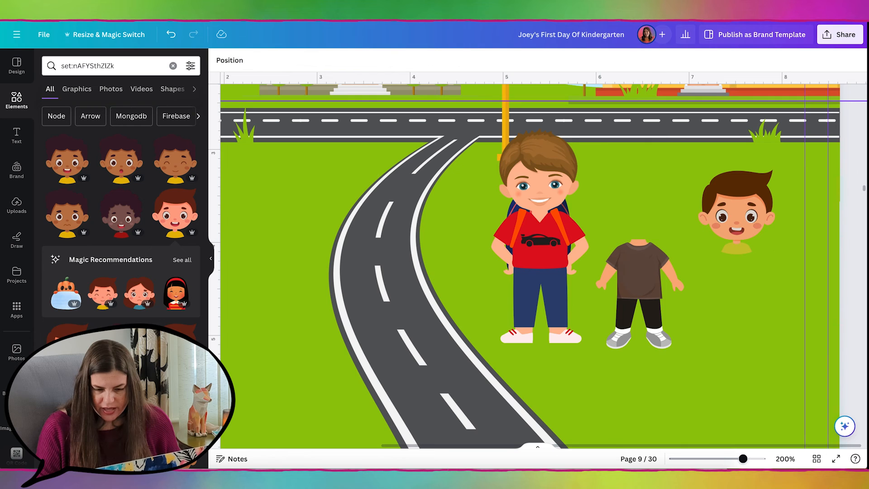
{"action": "left_click", "coordinate": [737, 211]}
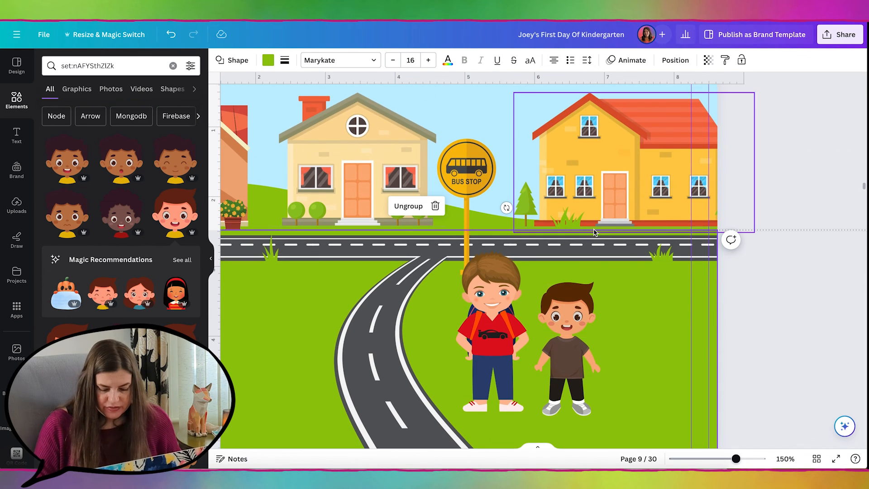
{"action": "key", "text": "ctrl+c"}
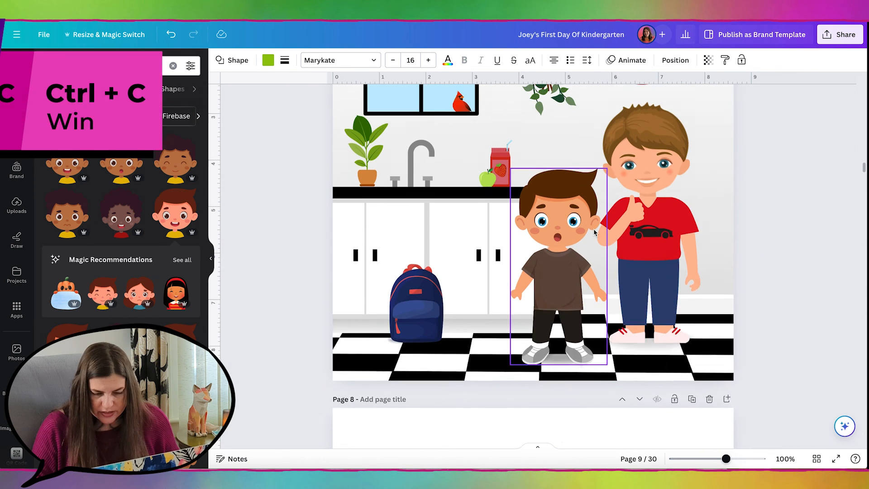